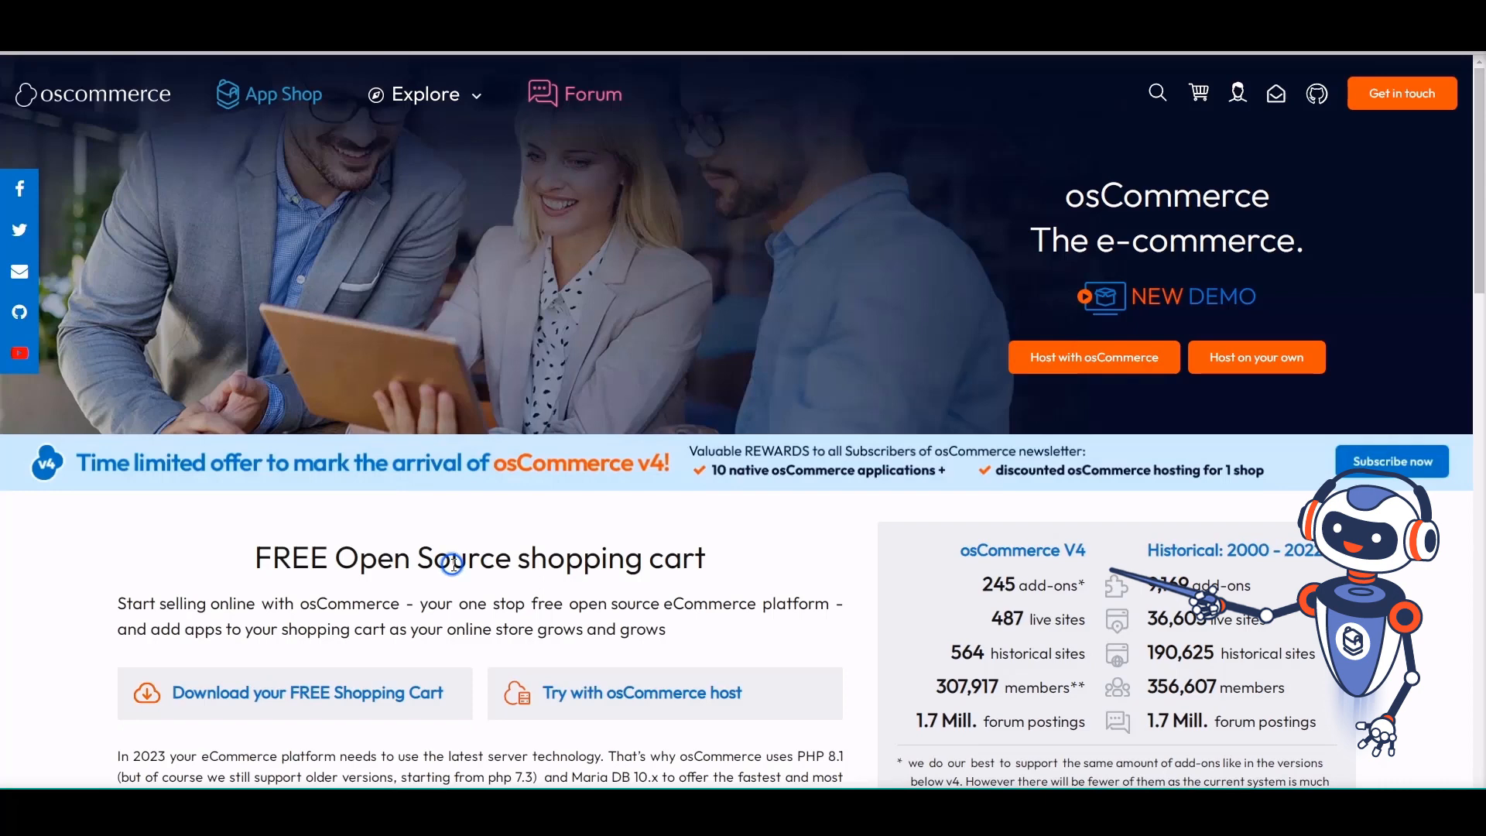
pyautogui.moveTo(374, 703)
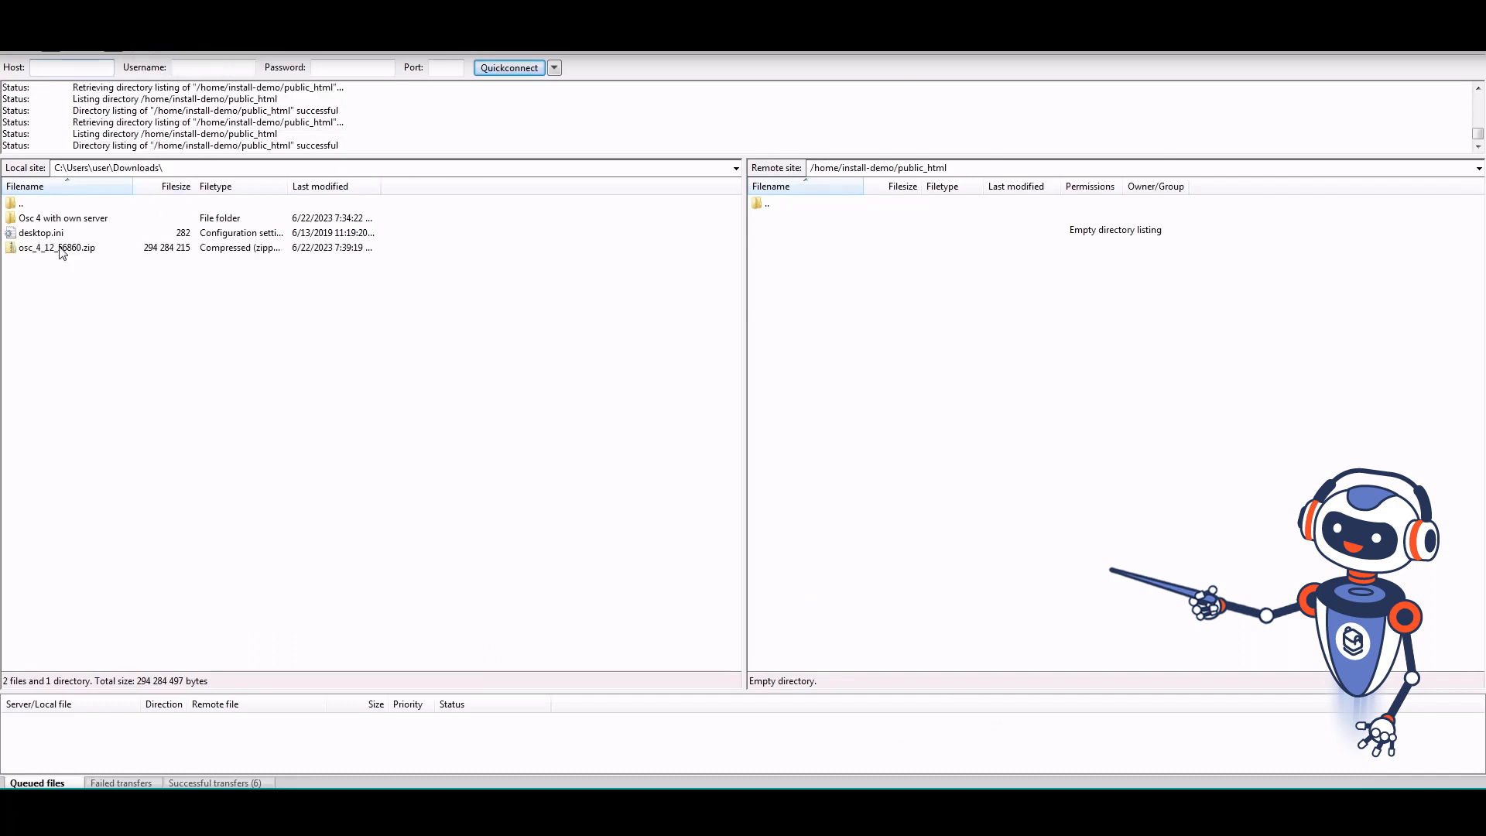
# - Copy the three installer files inside osc_4_12_56860.zip from the Local site pane
pyautogui.rightClick(56, 247)
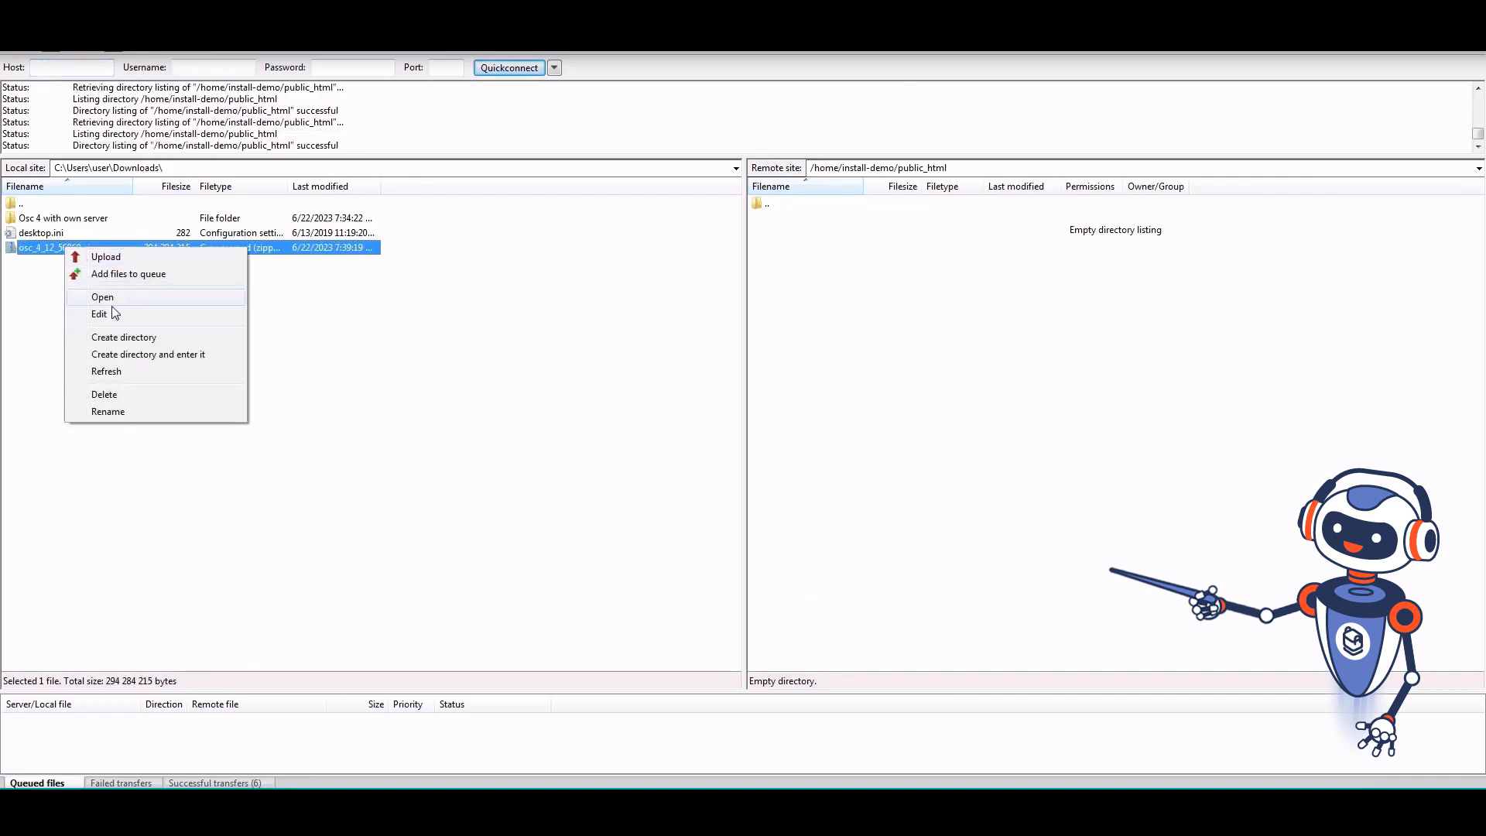
pyautogui.click(103, 298)
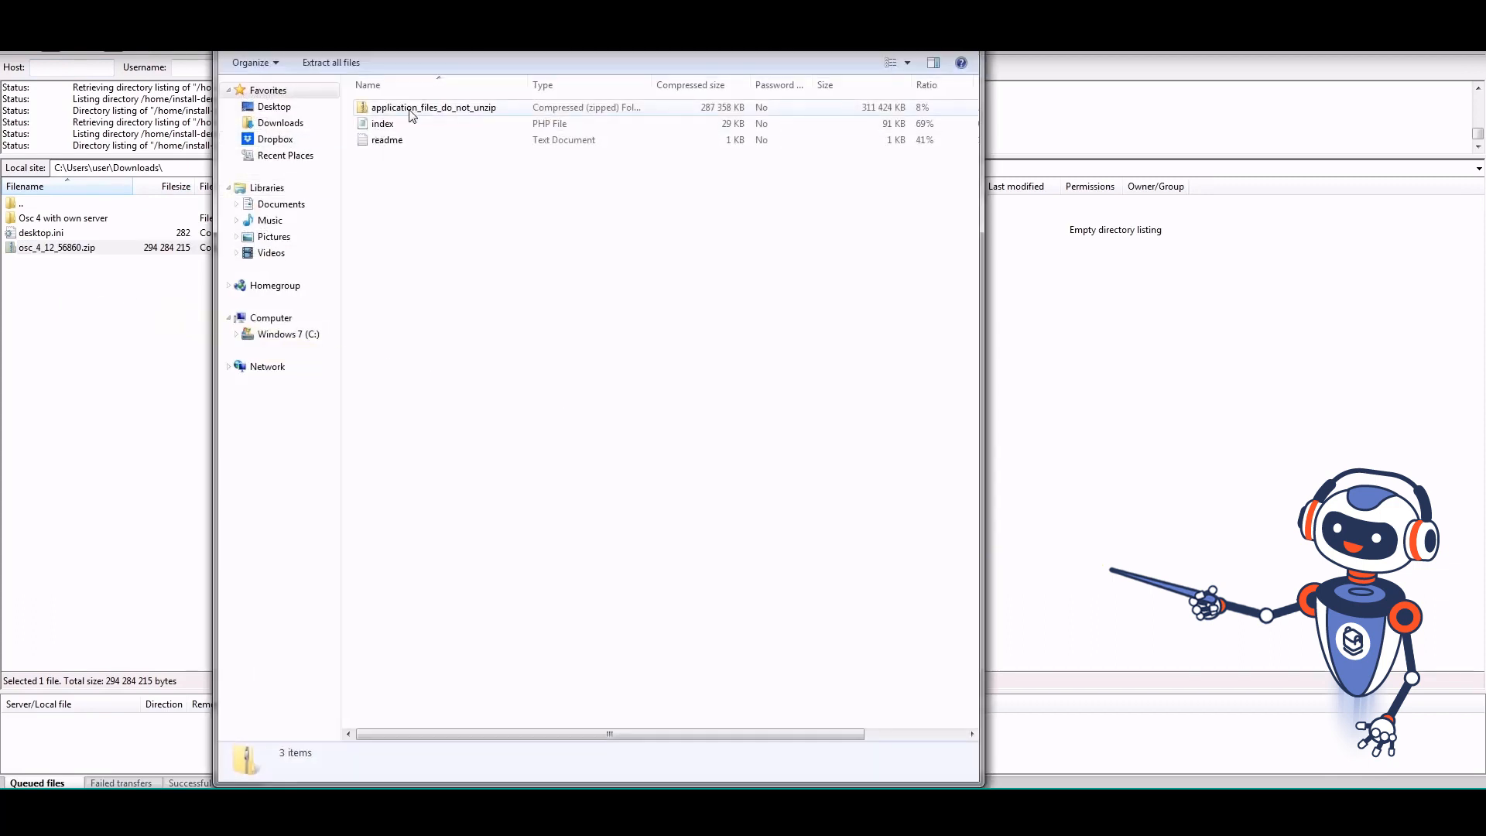
pyautogui.click(382, 124)
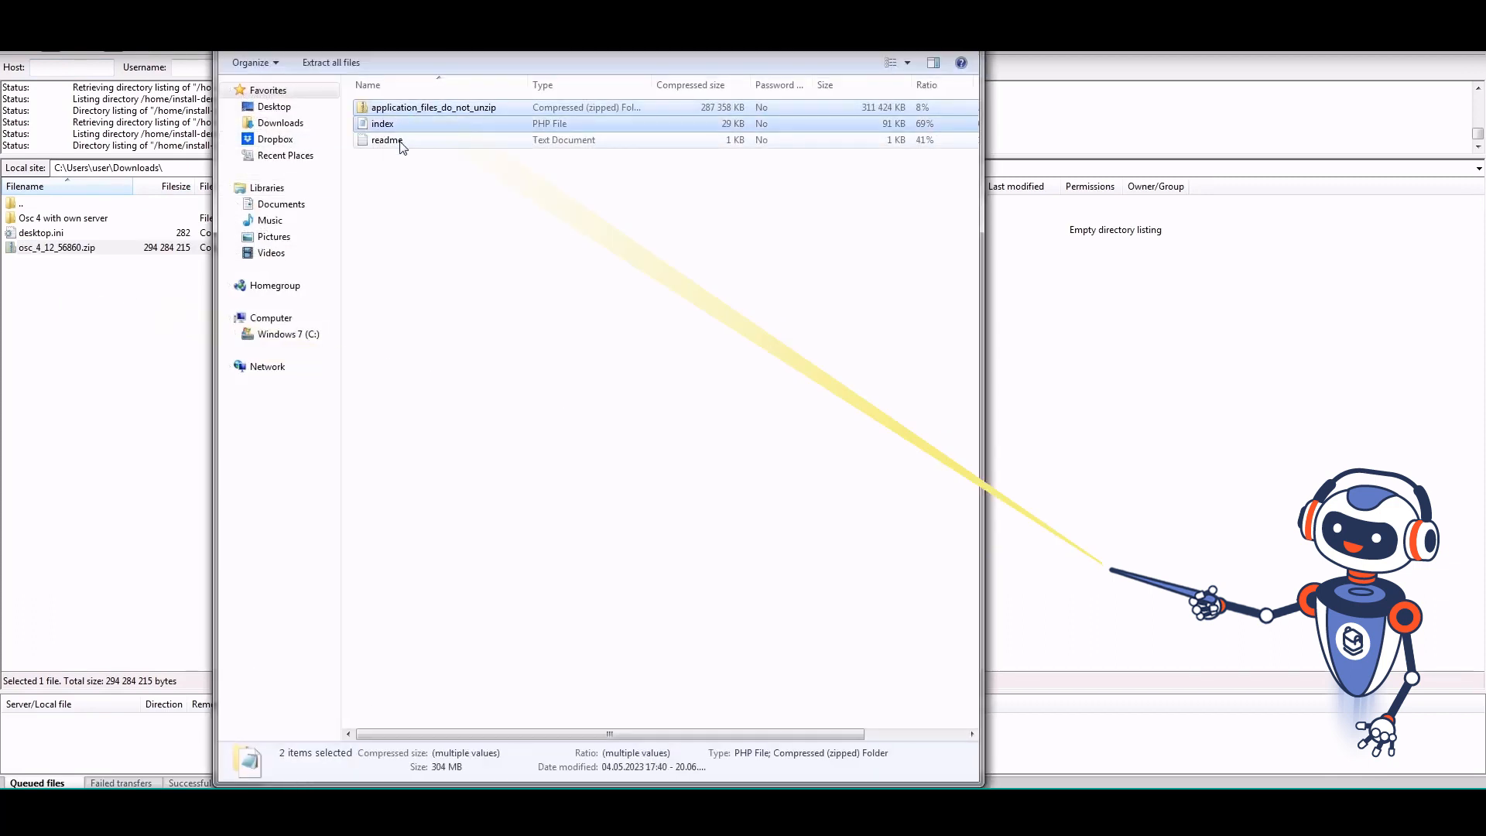
pyautogui.rightClick(387, 139)
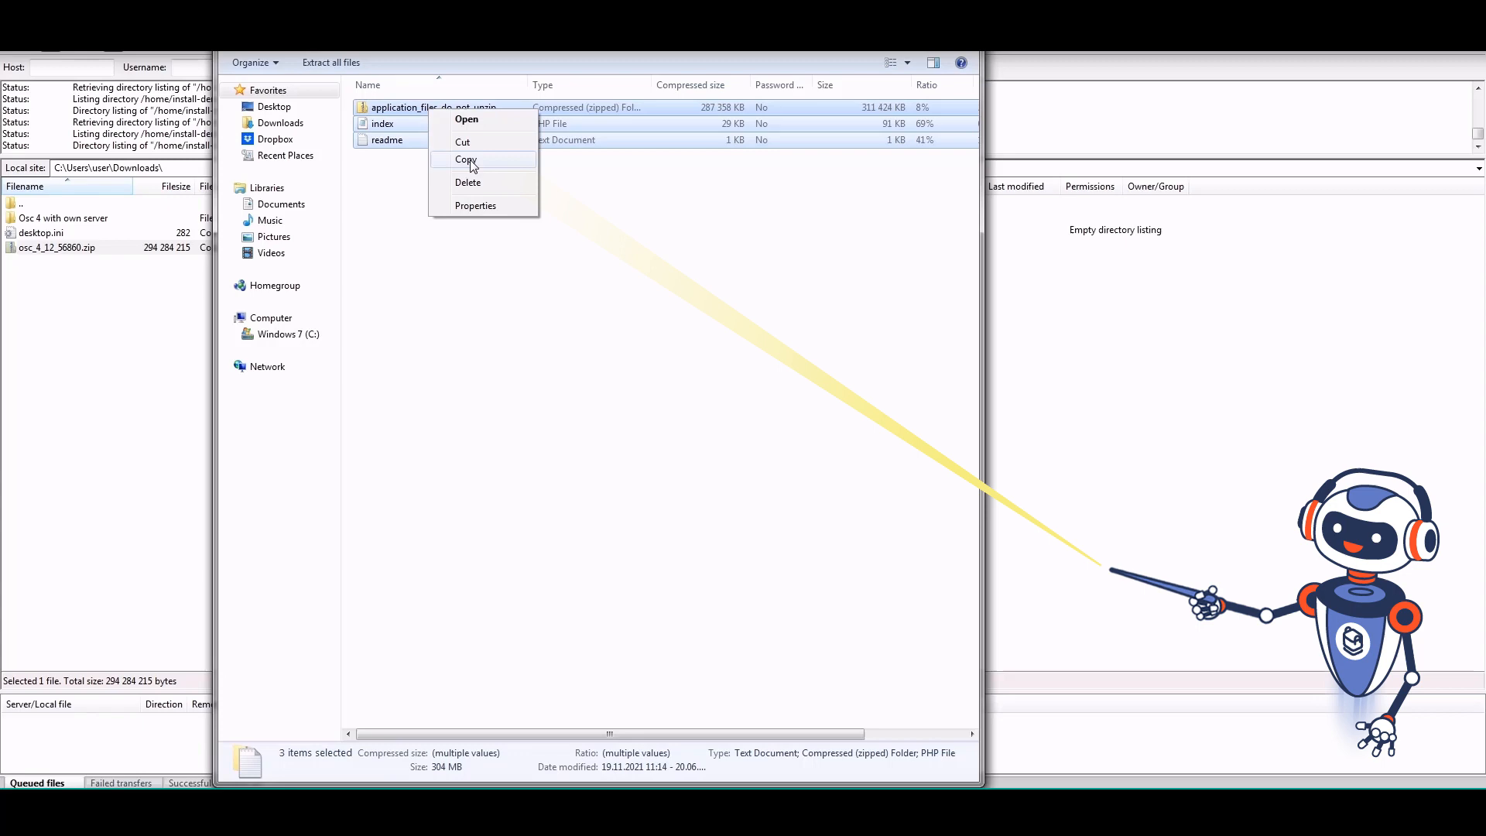
pyautogui.click(280, 122)
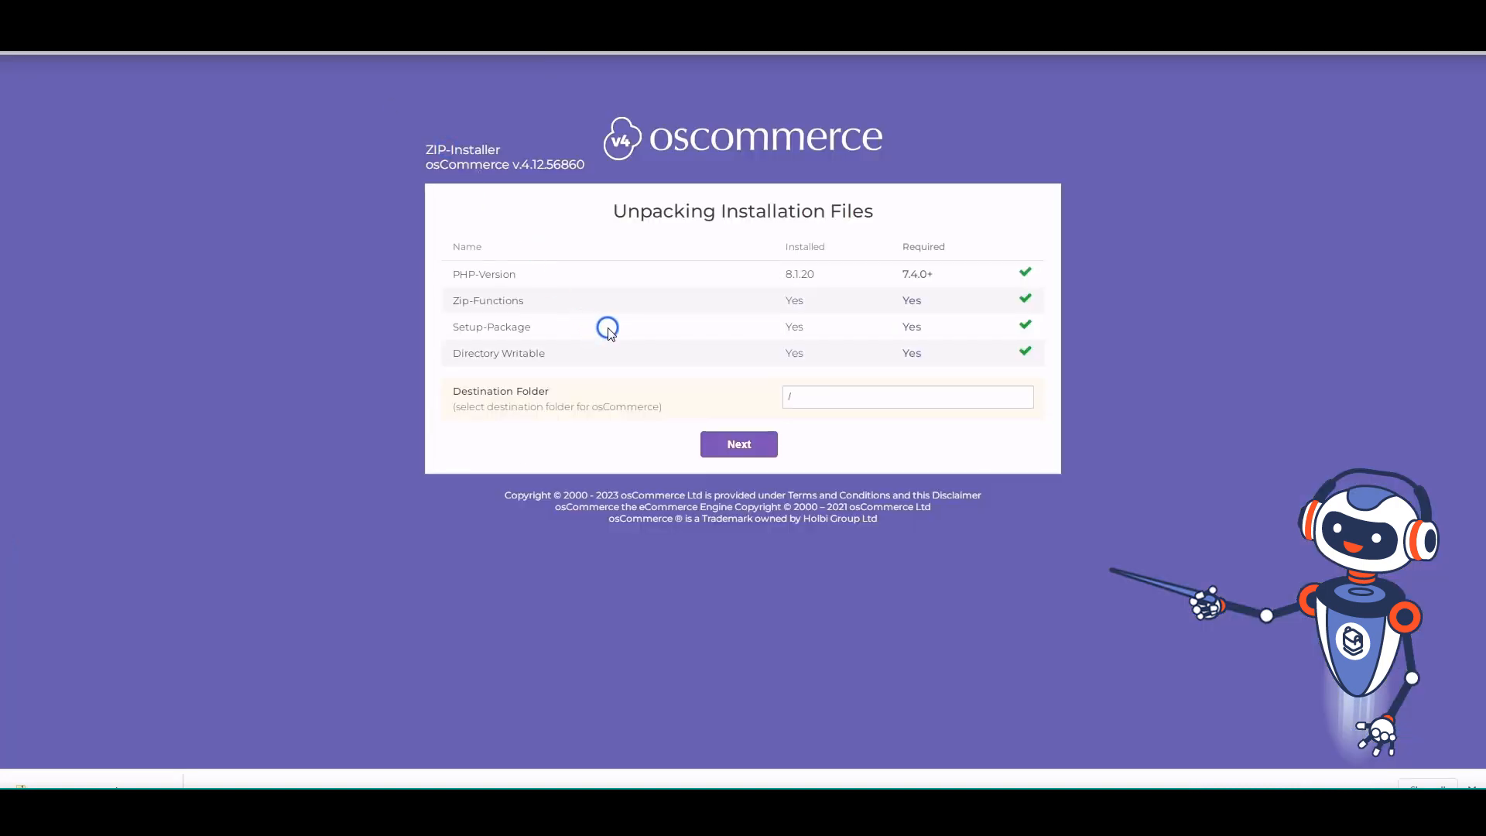
# - Unpack installation files to the root folder, accept the license and proceed past the pre-installation check
pyautogui.click(738, 444)
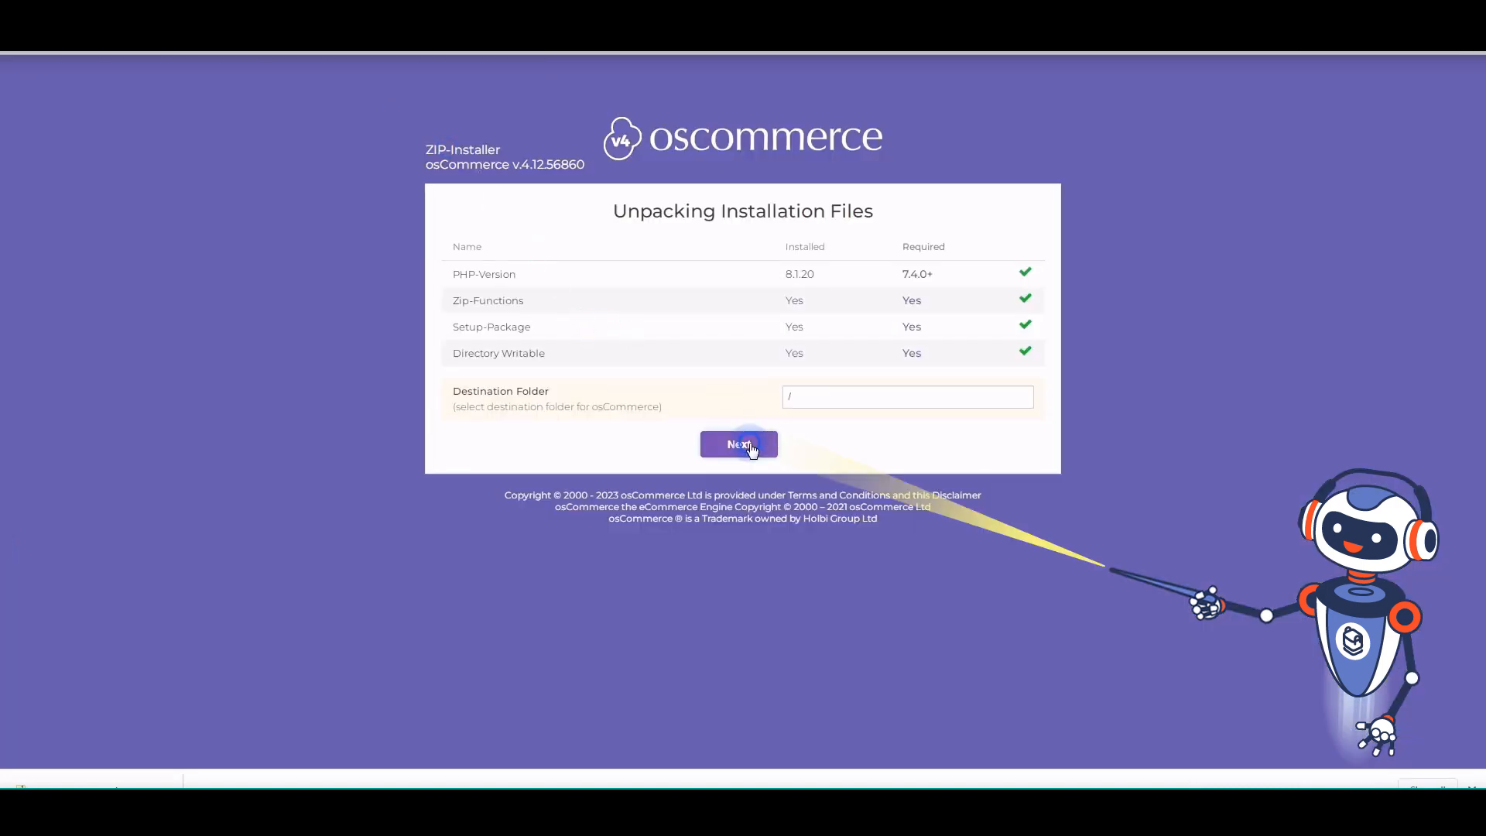
pyautogui.click(739, 445)
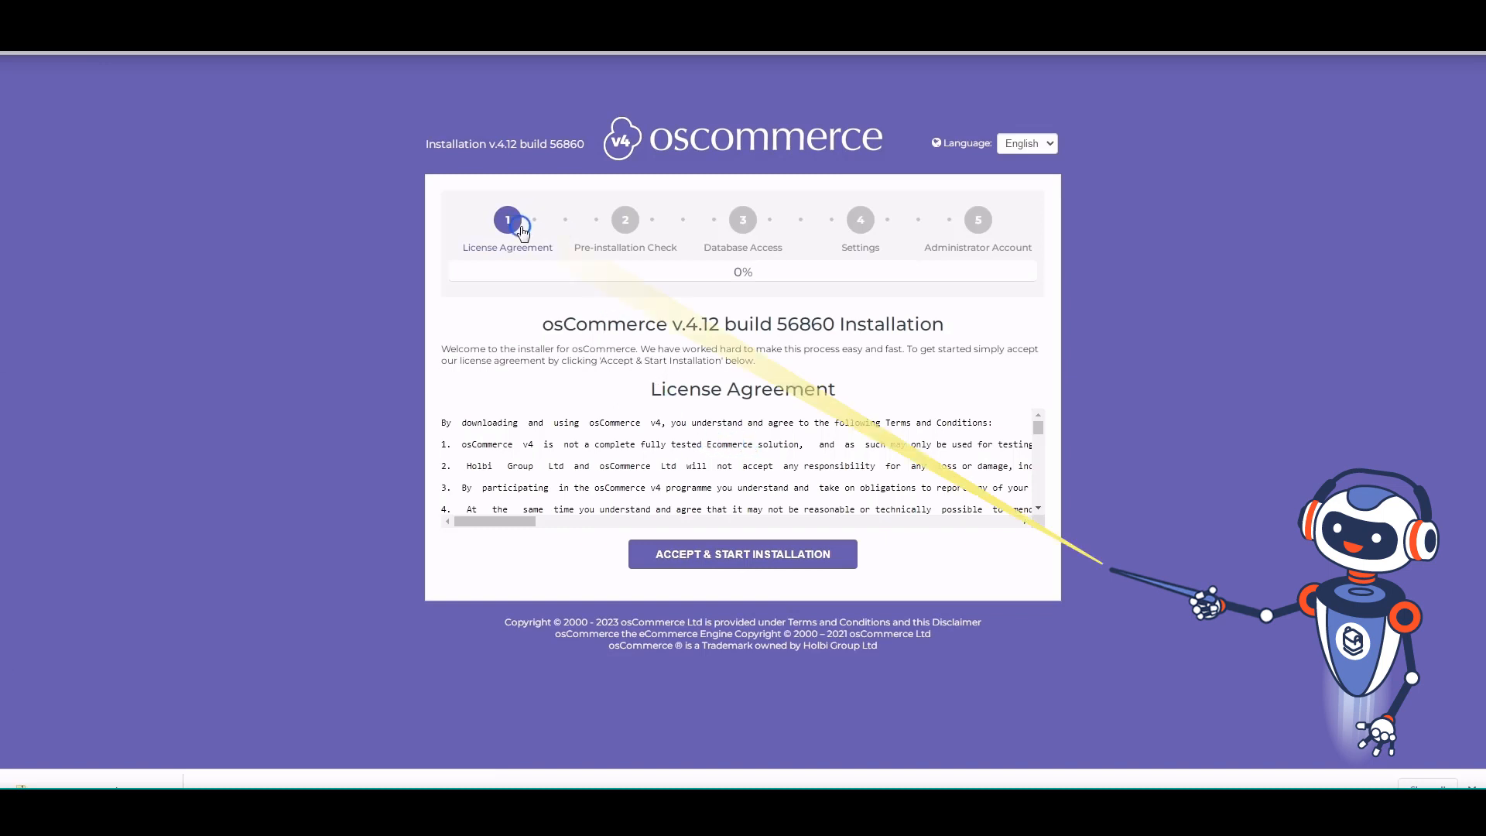
pyautogui.moveTo(690, 381)
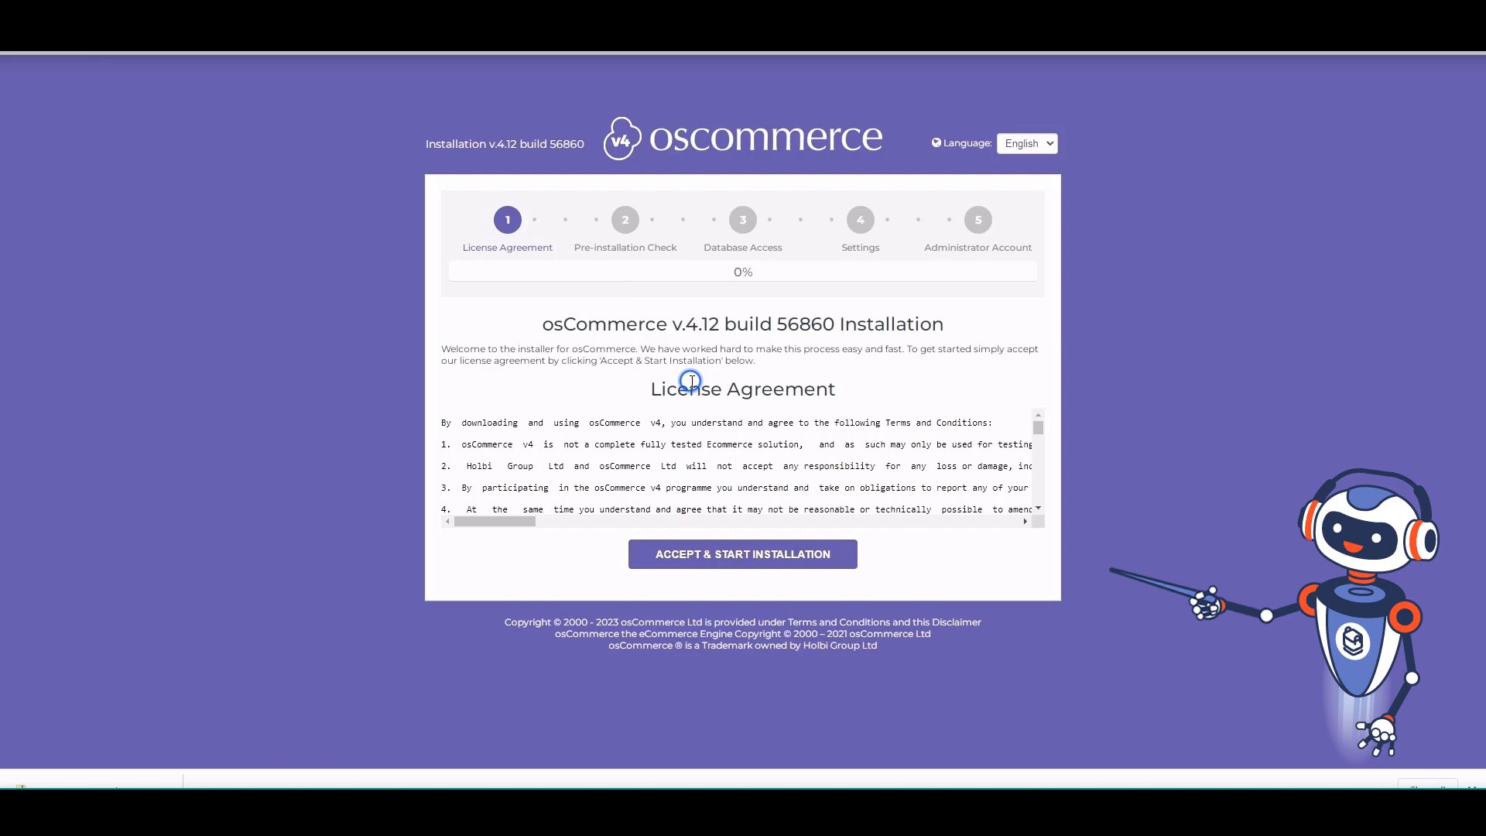
pyautogui.click(741, 554)
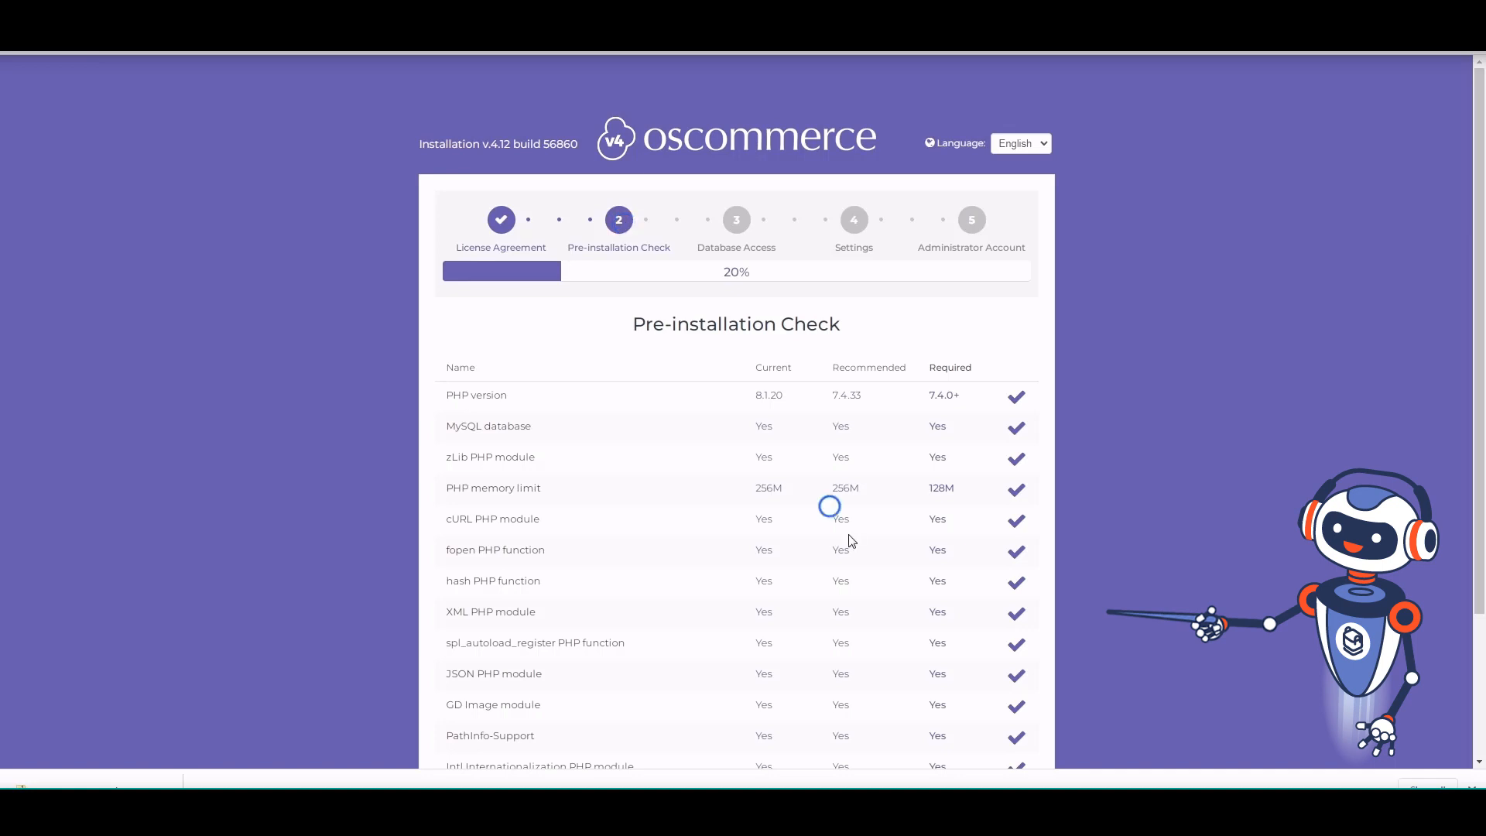
pyautogui.click(780, 656)
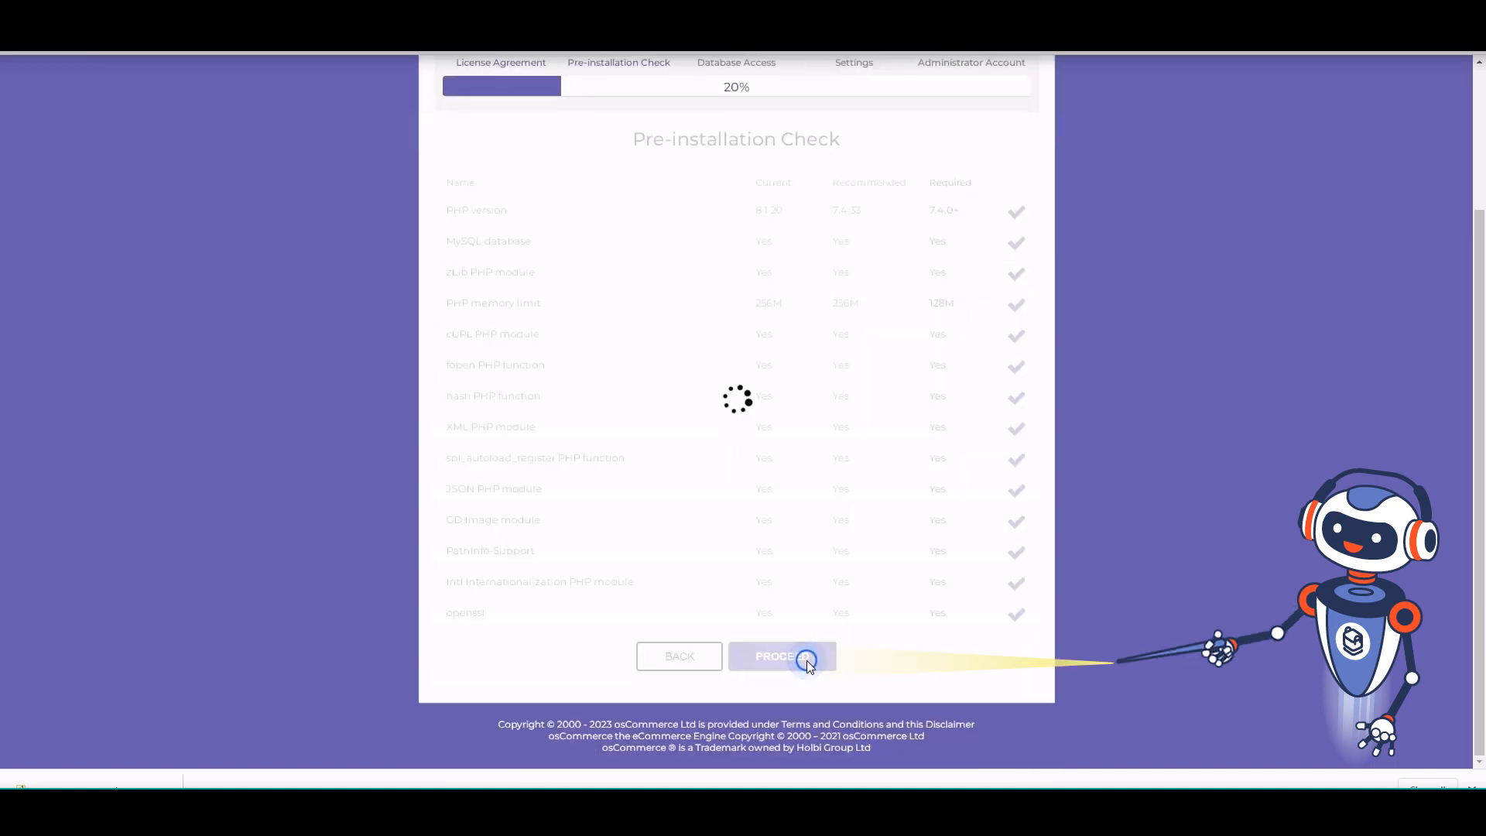
# - Install to the install_demo_db database, allowing existing data to be deleted, and retry until access succeeds
pyautogui.click(780, 656)
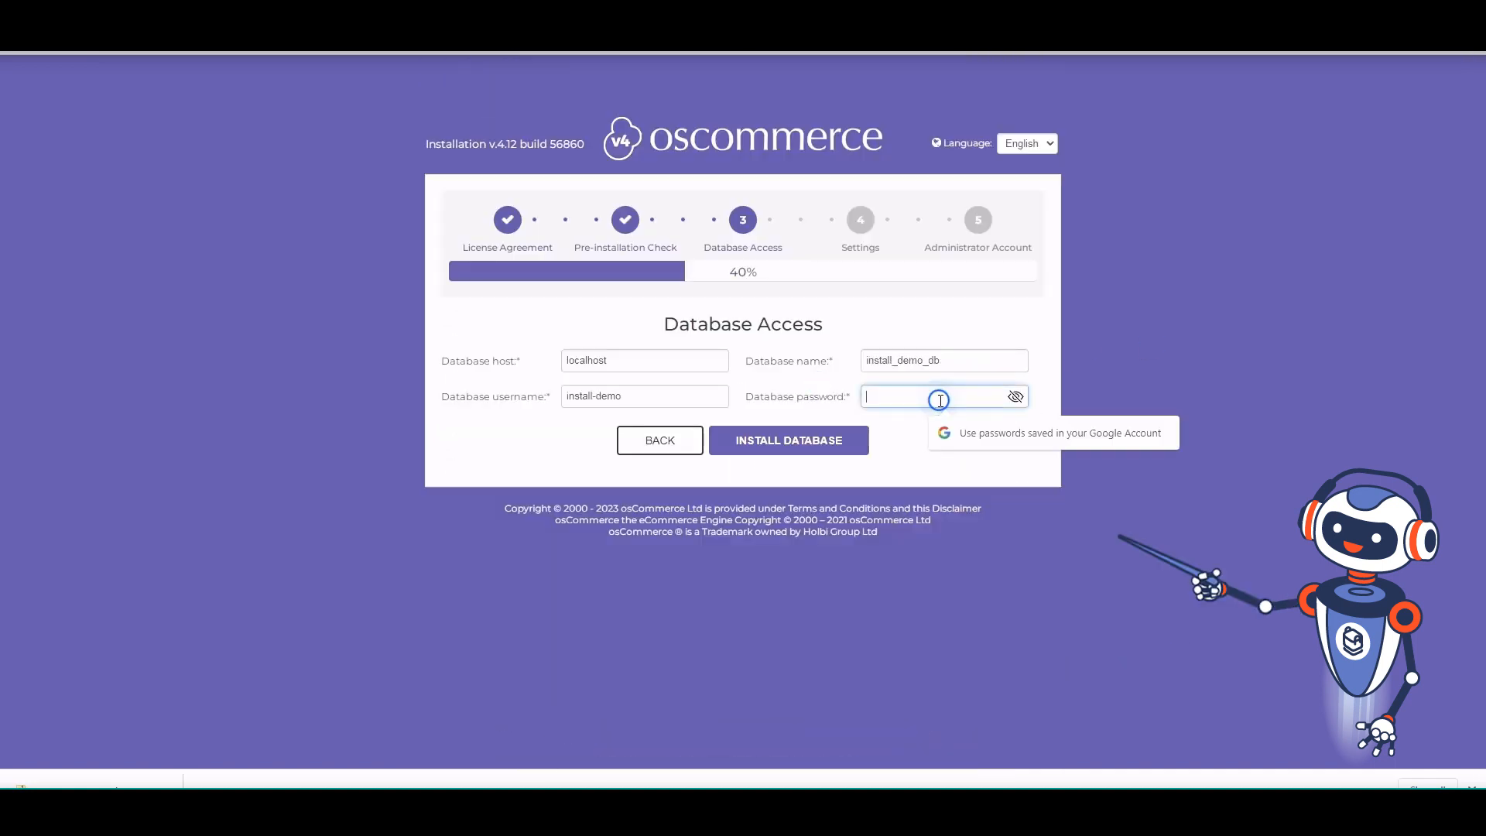
pyautogui.click(788, 439)
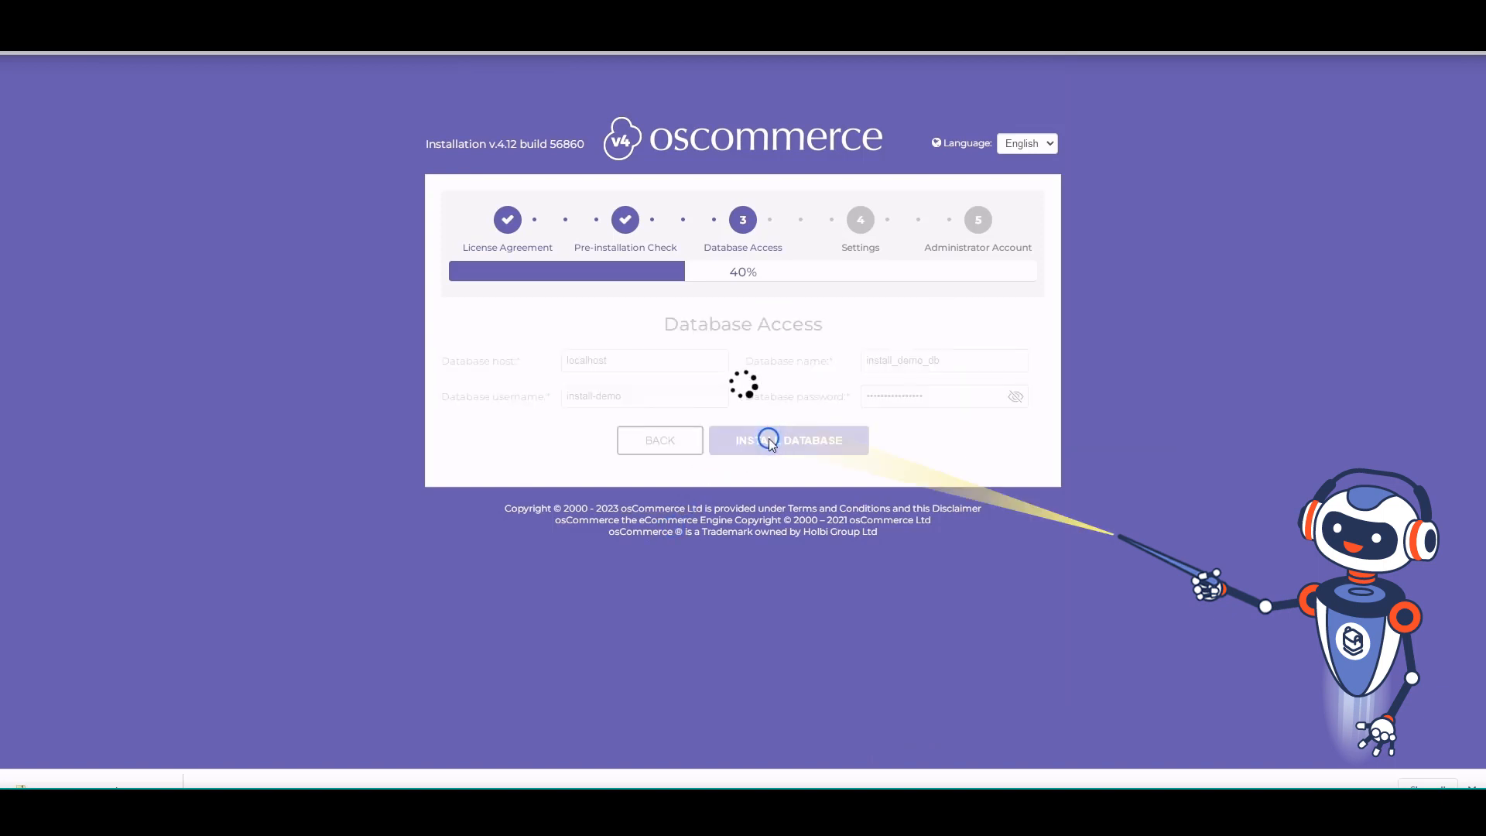
pyautogui.click(788, 439)
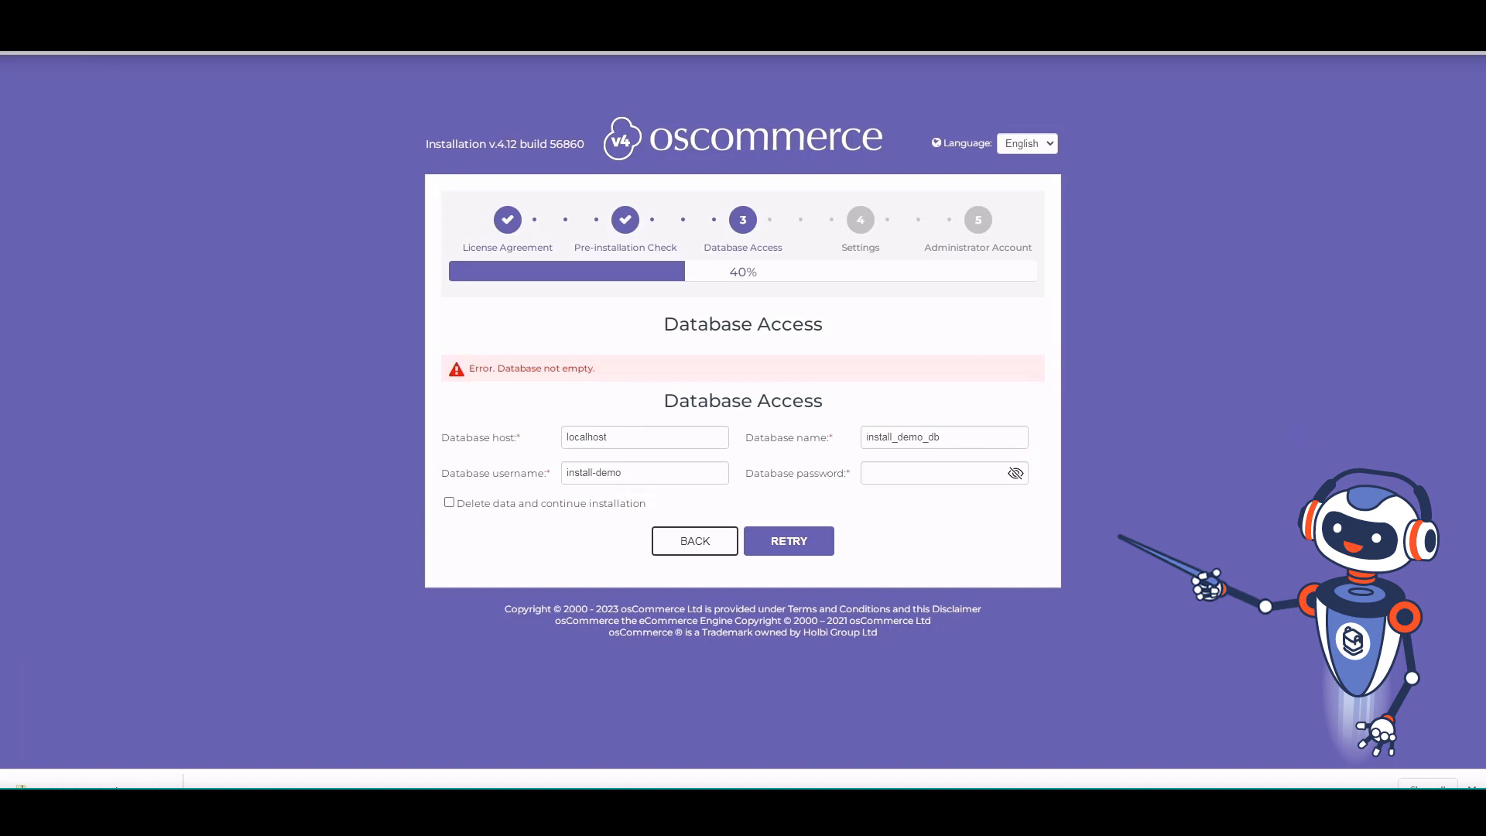
pyautogui.click(449, 502)
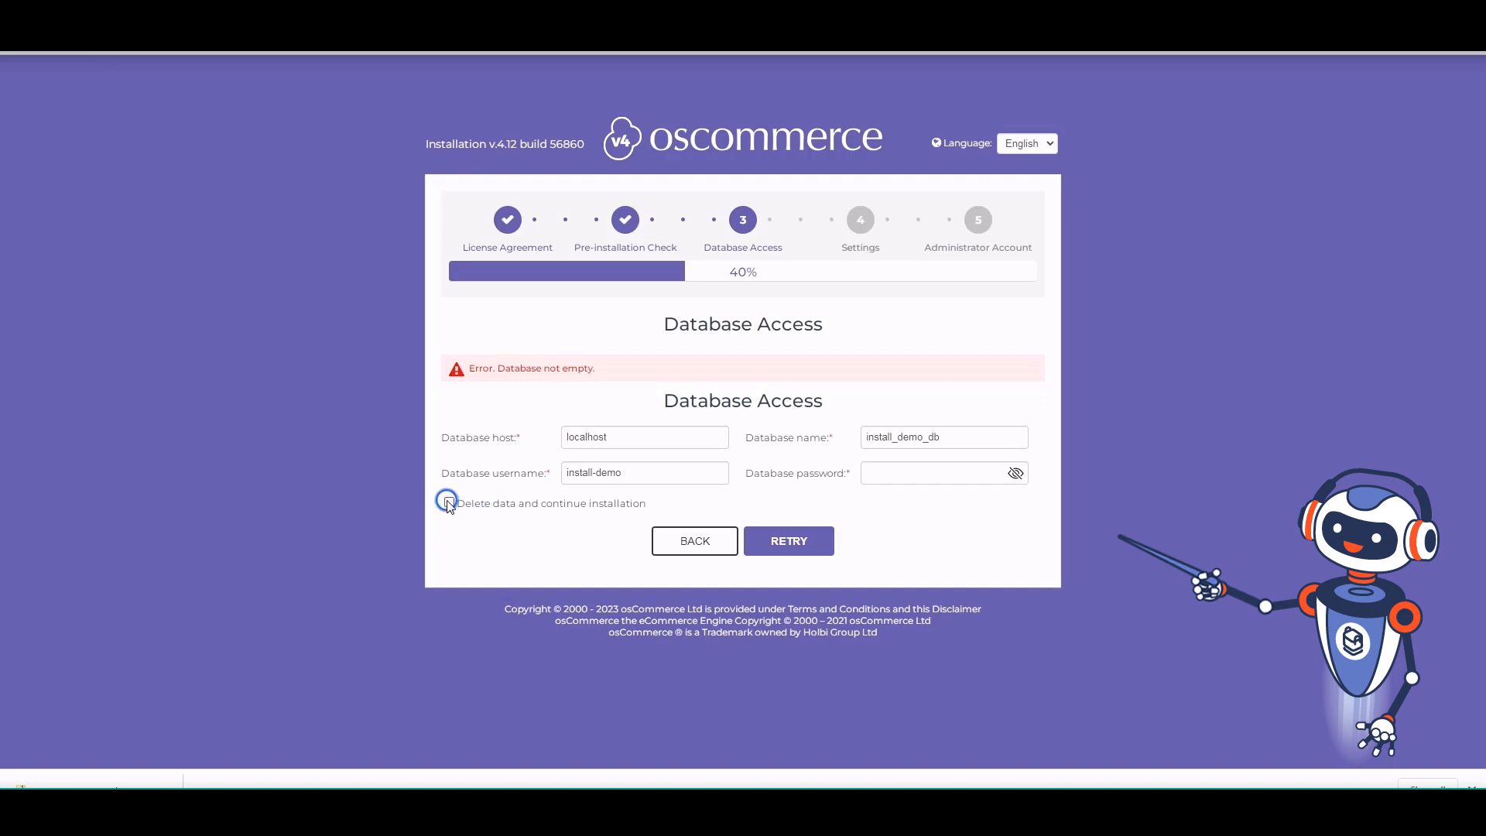
pyautogui.click(788, 540)
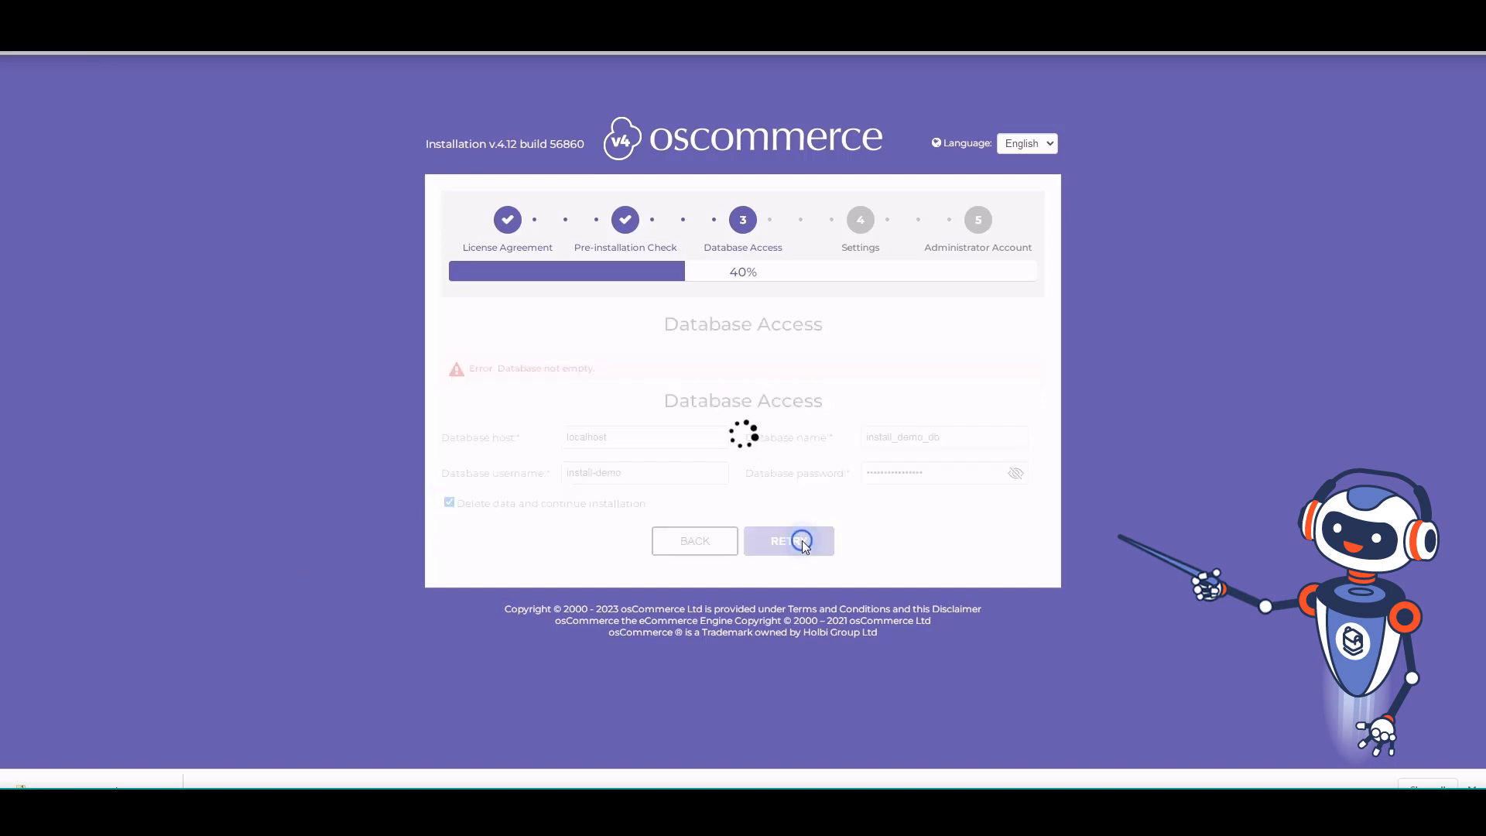
pyautogui.click(788, 540)
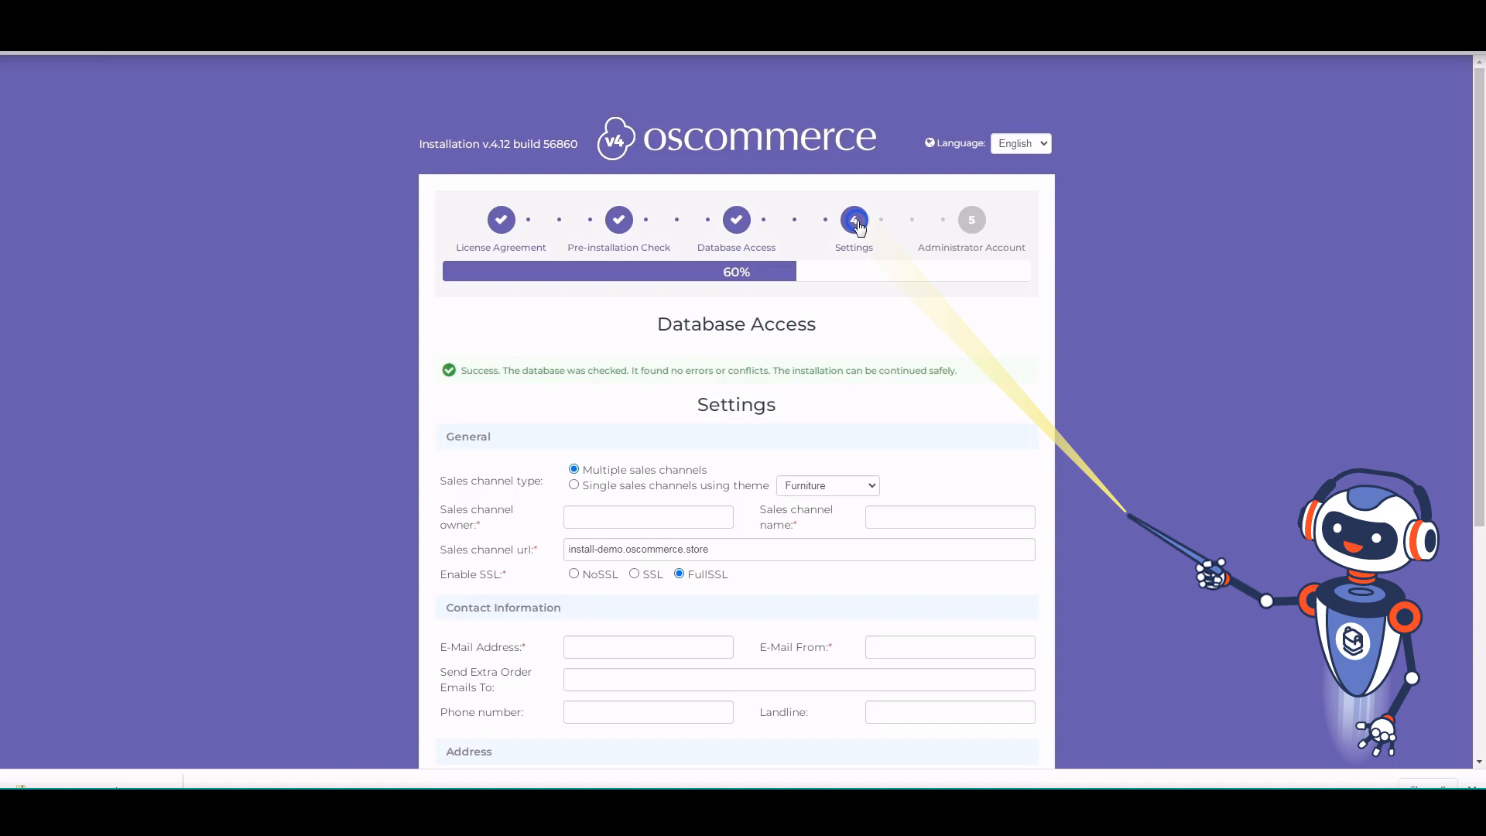
pyautogui.moveTo(615, 438)
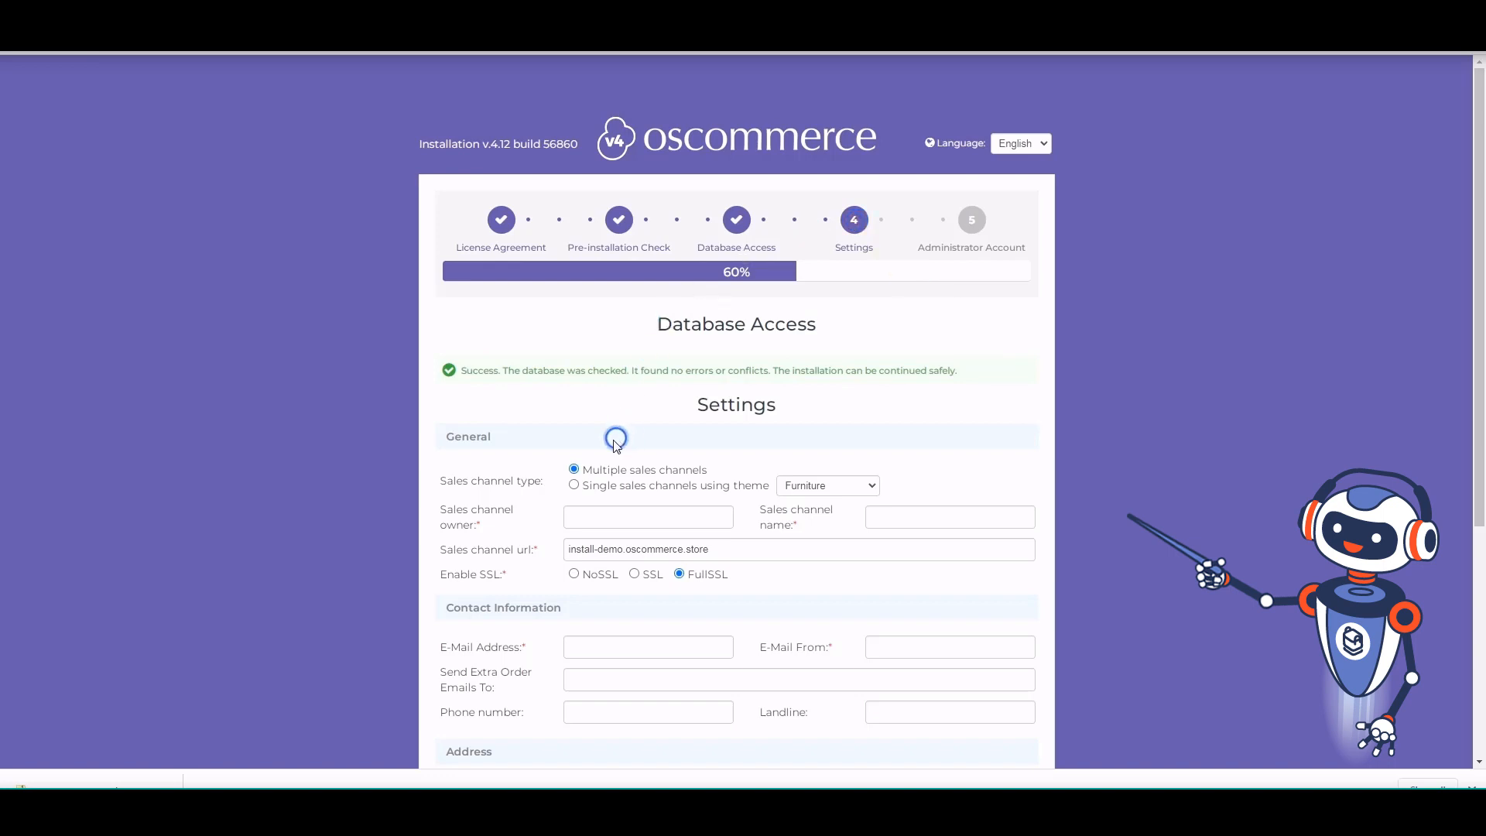
# - Submit the install-demo store settings with sample customers and orders via Update Database
pyautogui.scroll(-3)
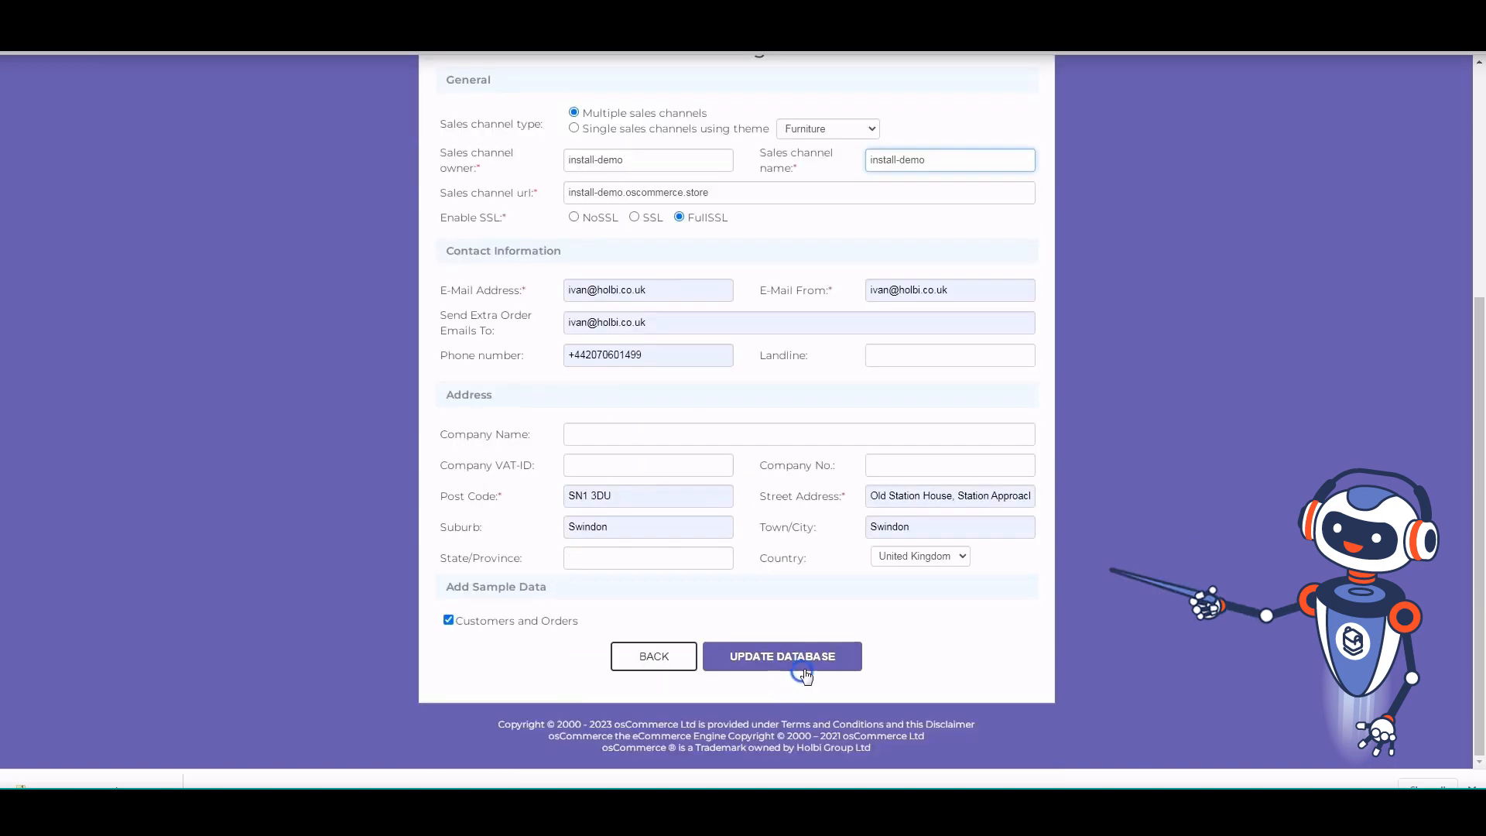
pyautogui.click(780, 656)
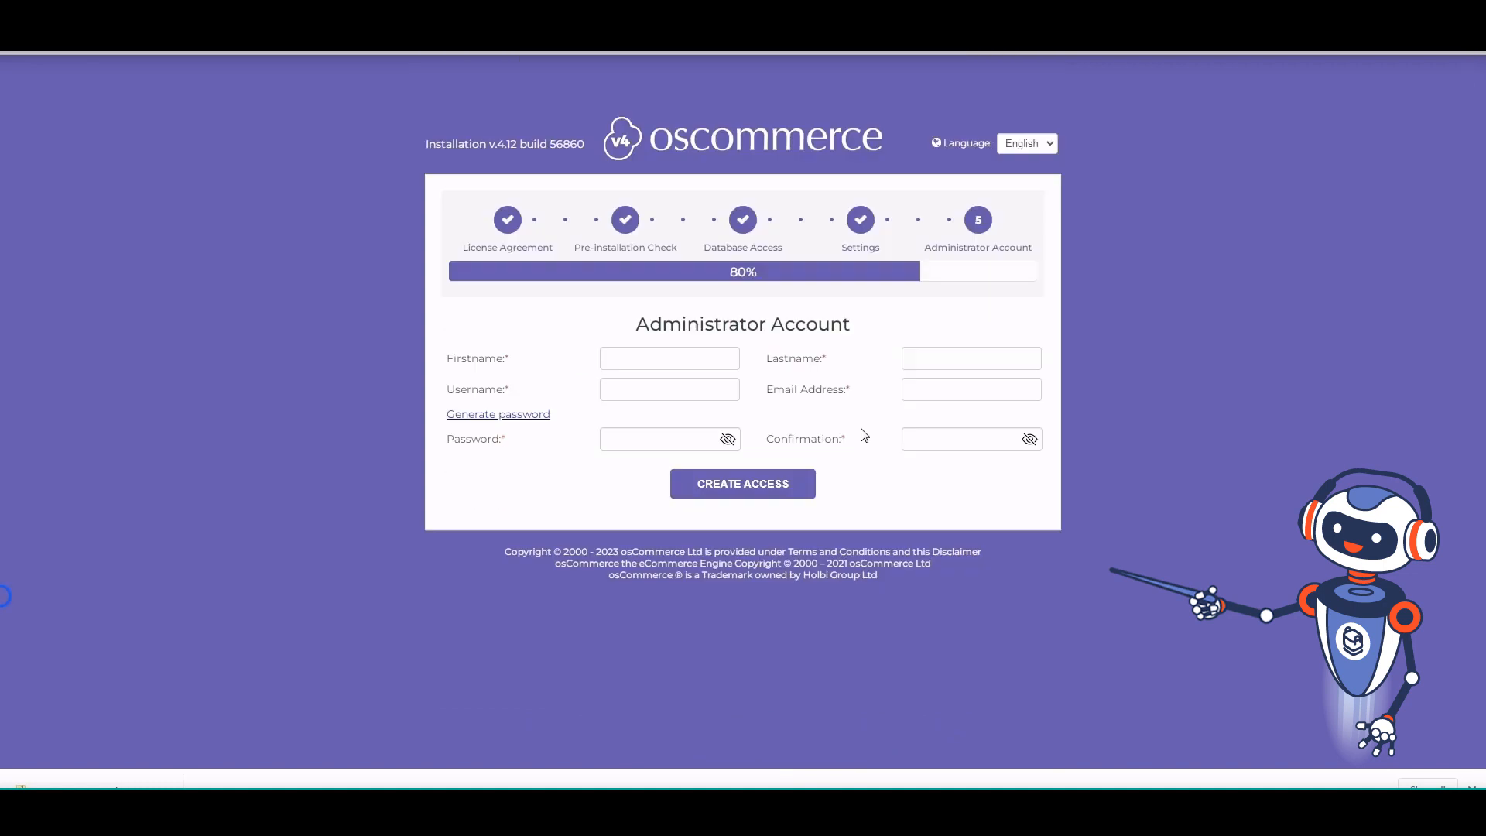
pyautogui.moveTo(977, 218)
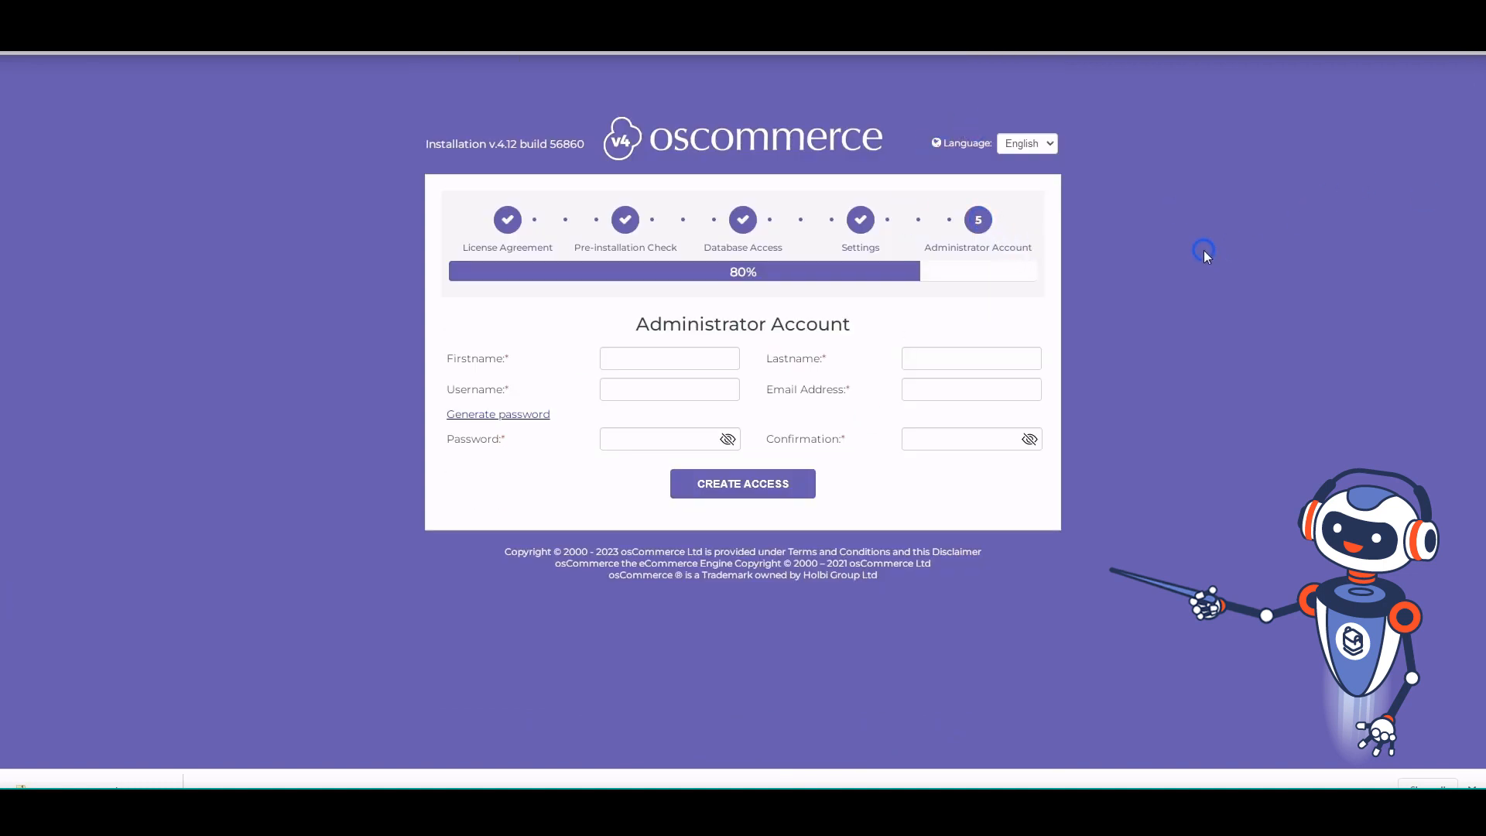
pyautogui.moveTo(1180, 256)
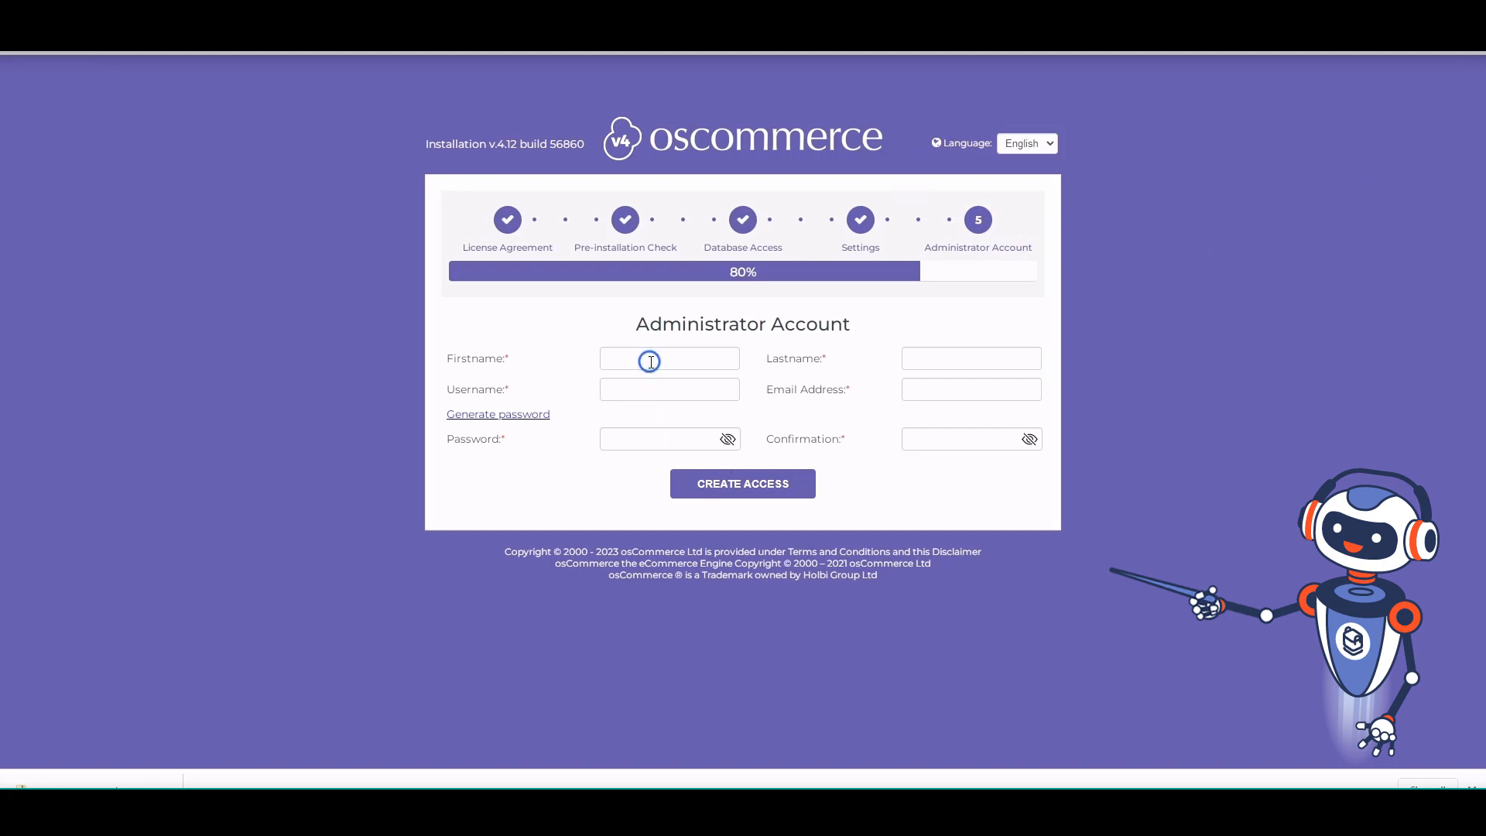
# - Create the Demo administrator account with last name and password, then complete the installation
pyautogui.write('Demo')
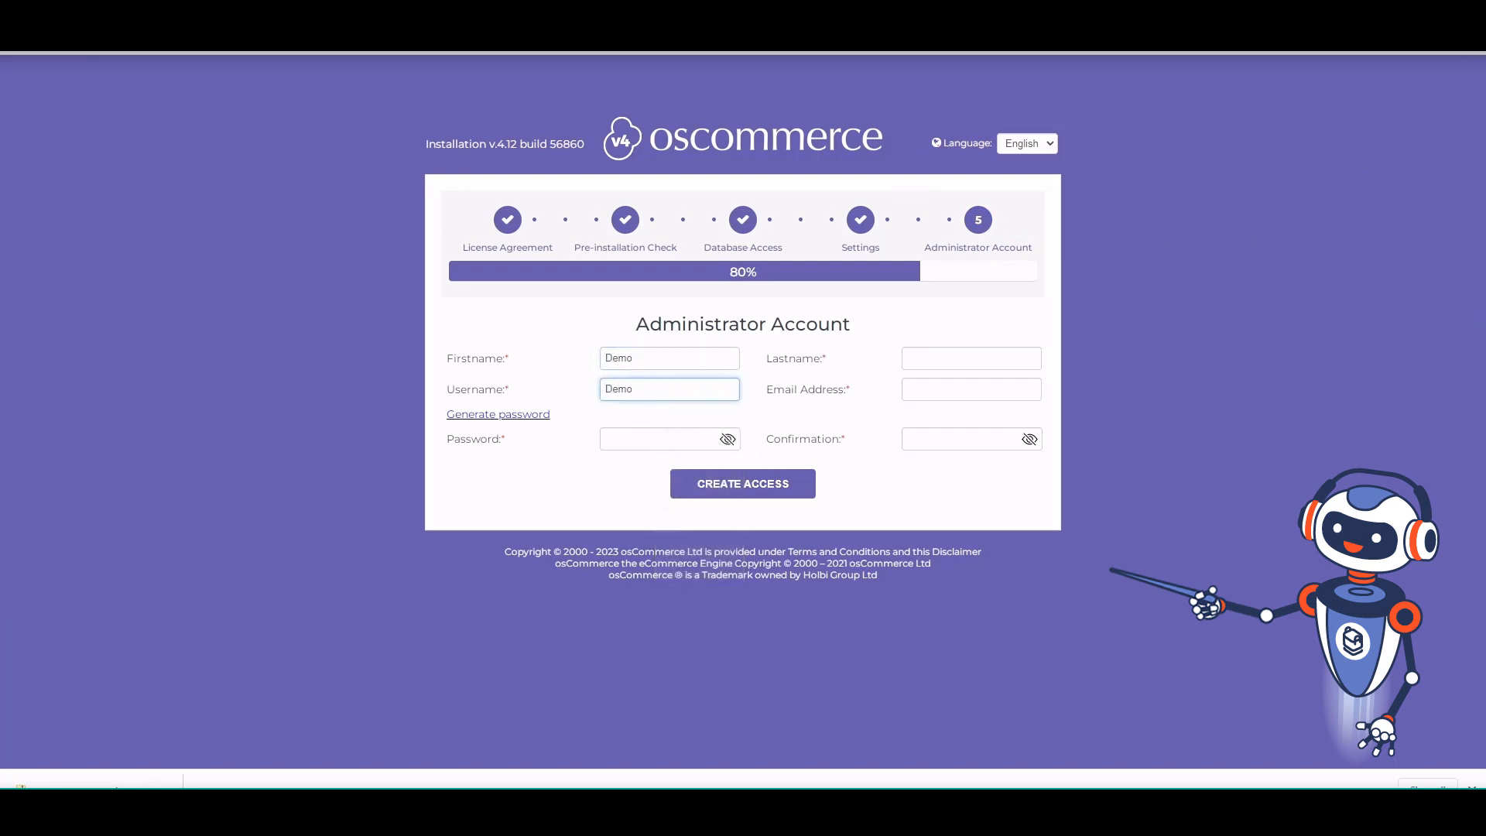
pyautogui.click(971, 357)
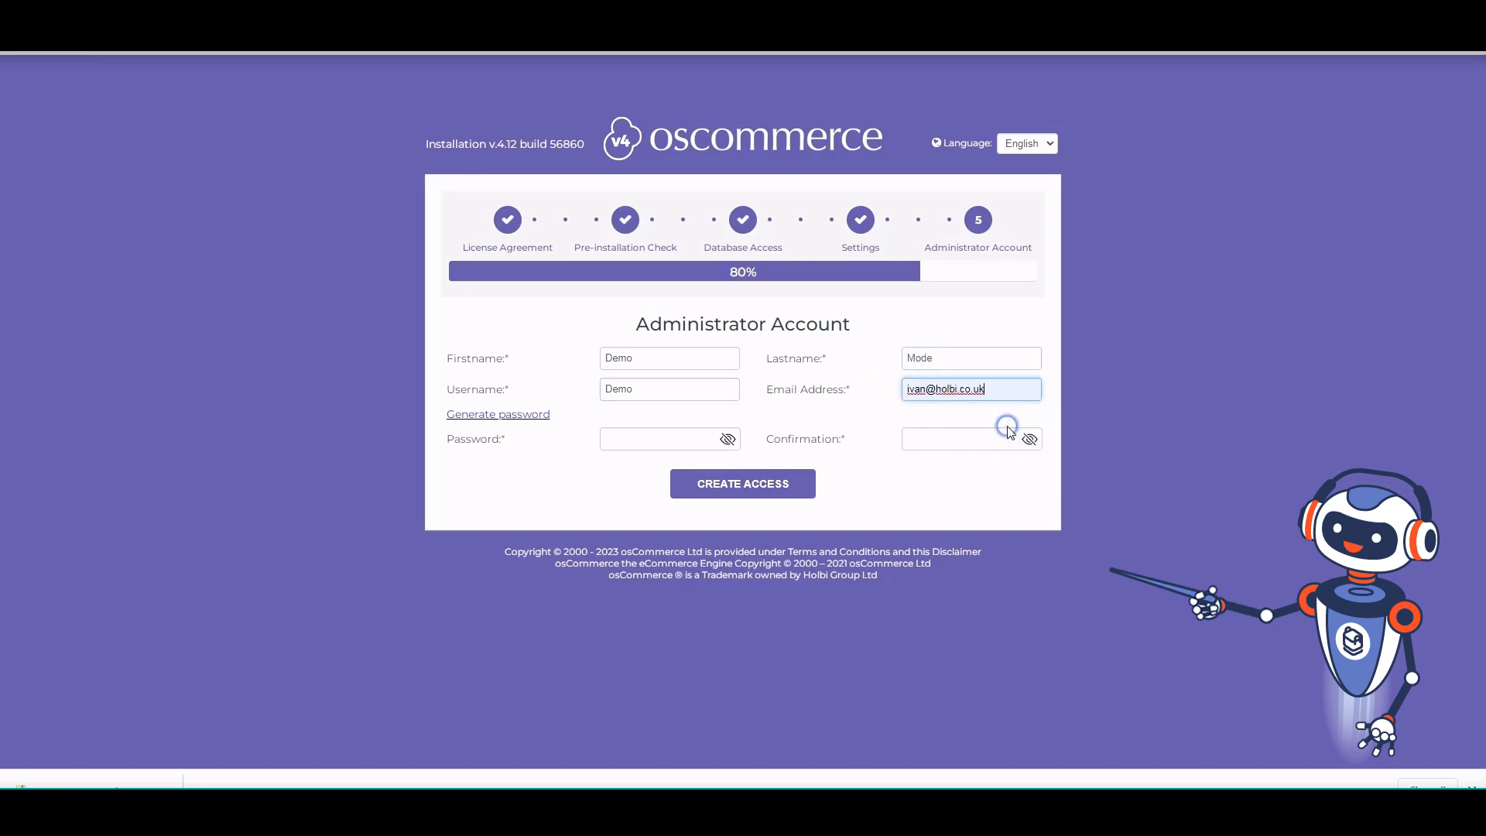
pyautogui.click(741, 483)
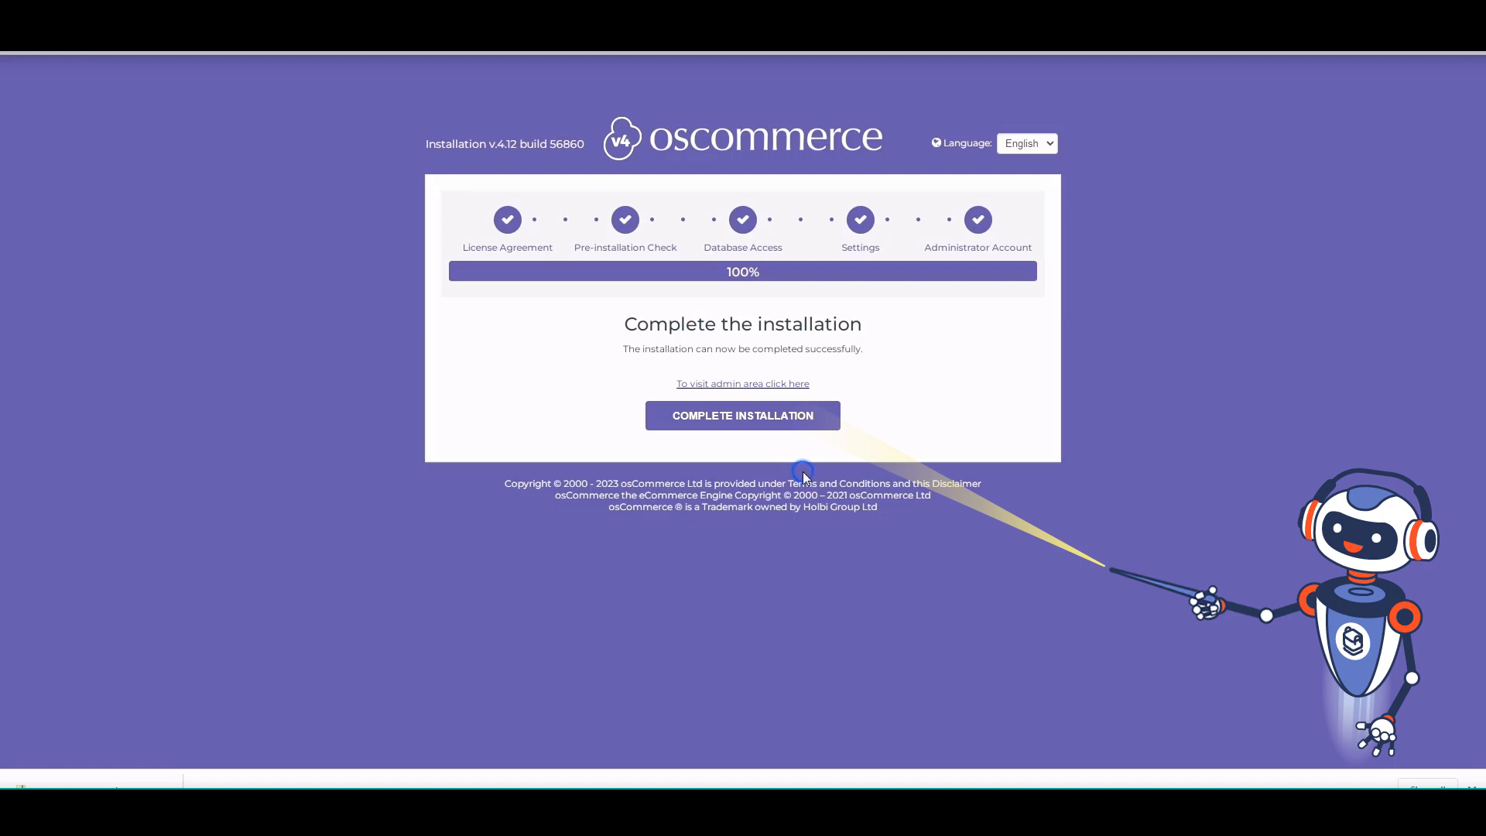
pyautogui.click(741, 415)
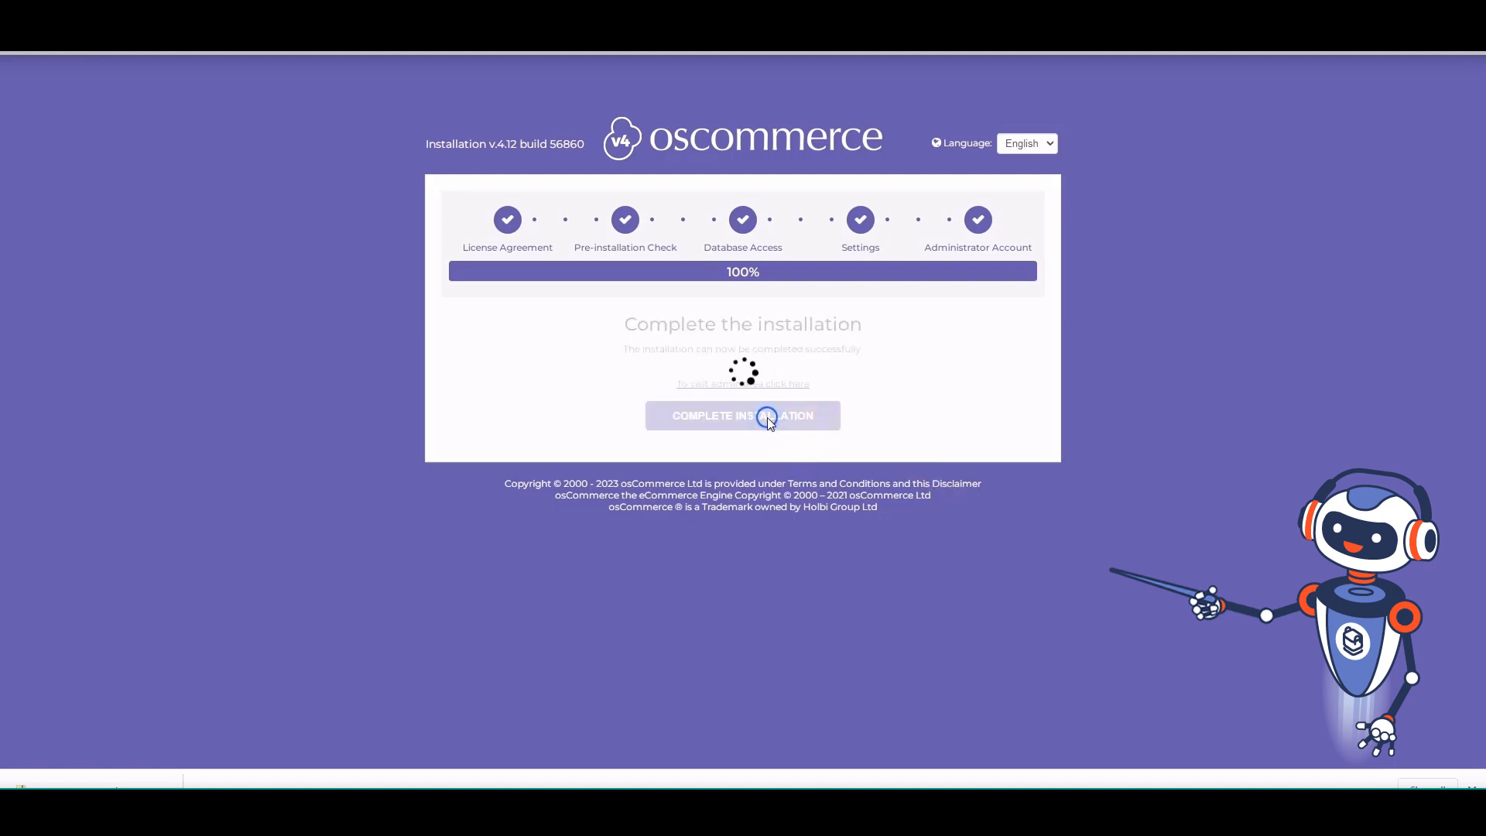
pyautogui.click(741, 415)
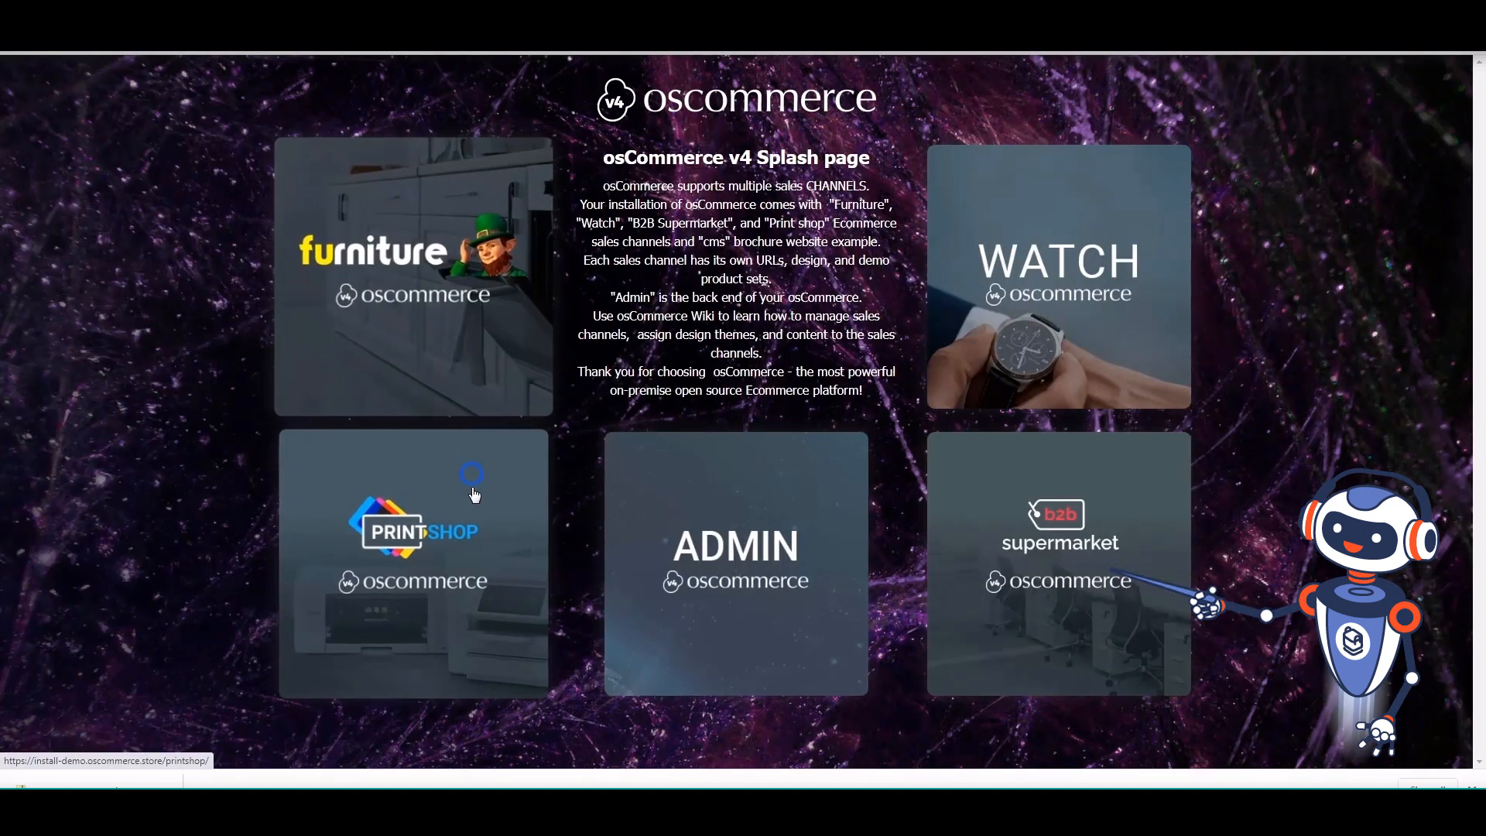
pyautogui.moveTo(1049, 554)
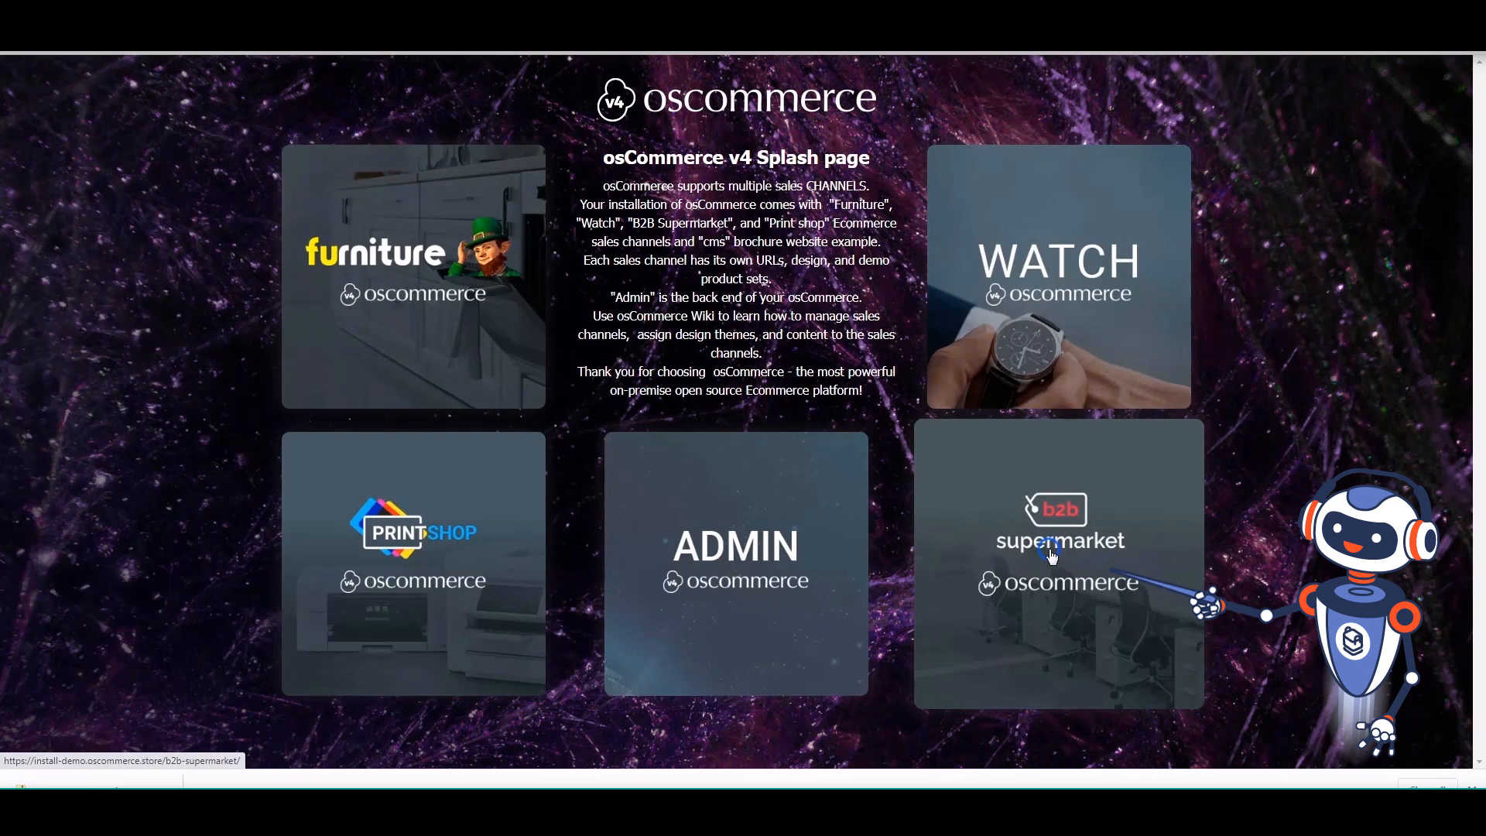
pyautogui.moveTo(735, 545)
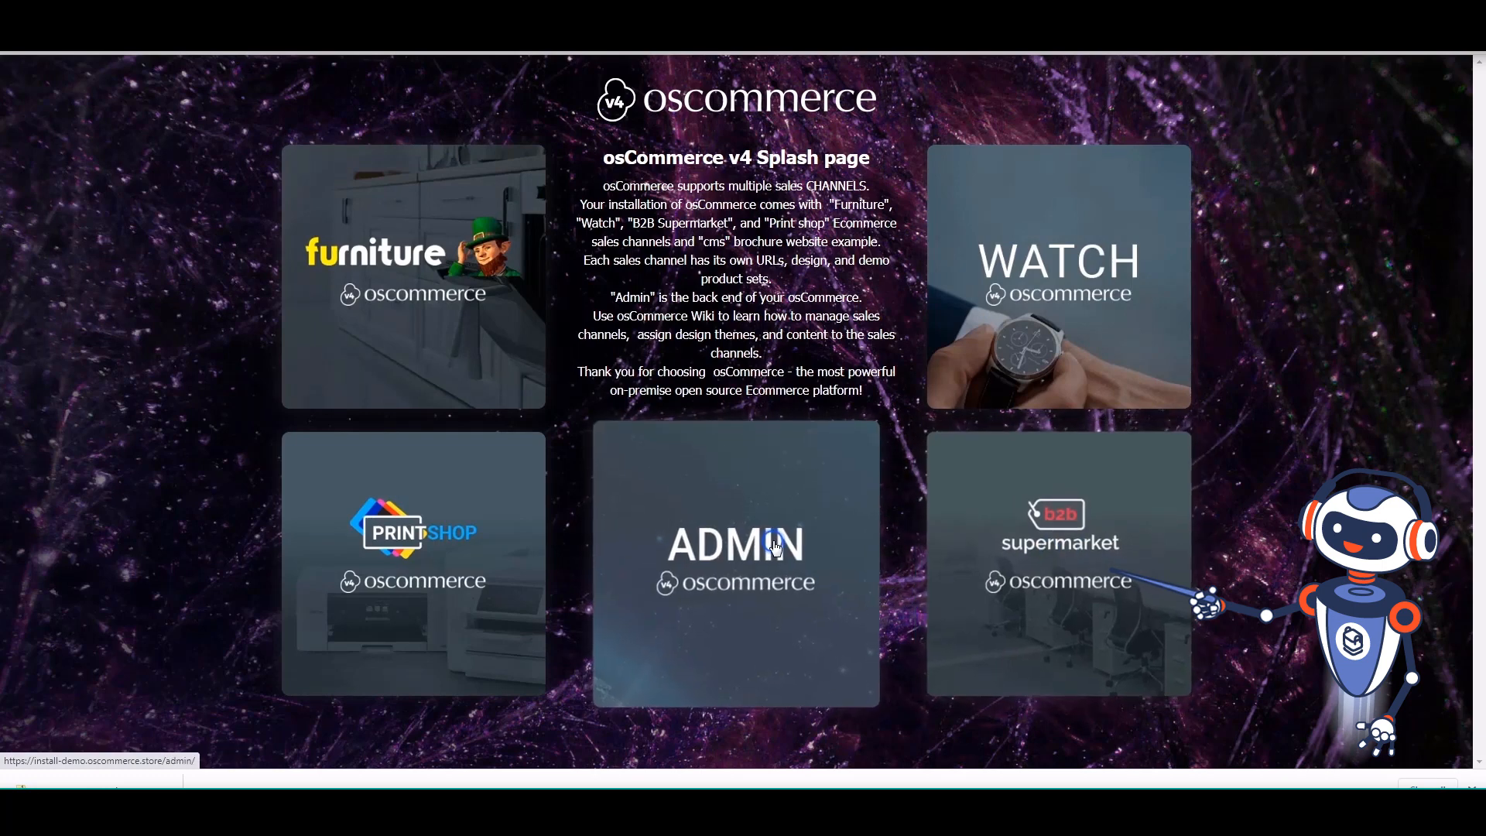
# - Reach the admin sign-in page from the splash page's ADMIN tile with Demo credentials entered
pyautogui.click(734, 559)
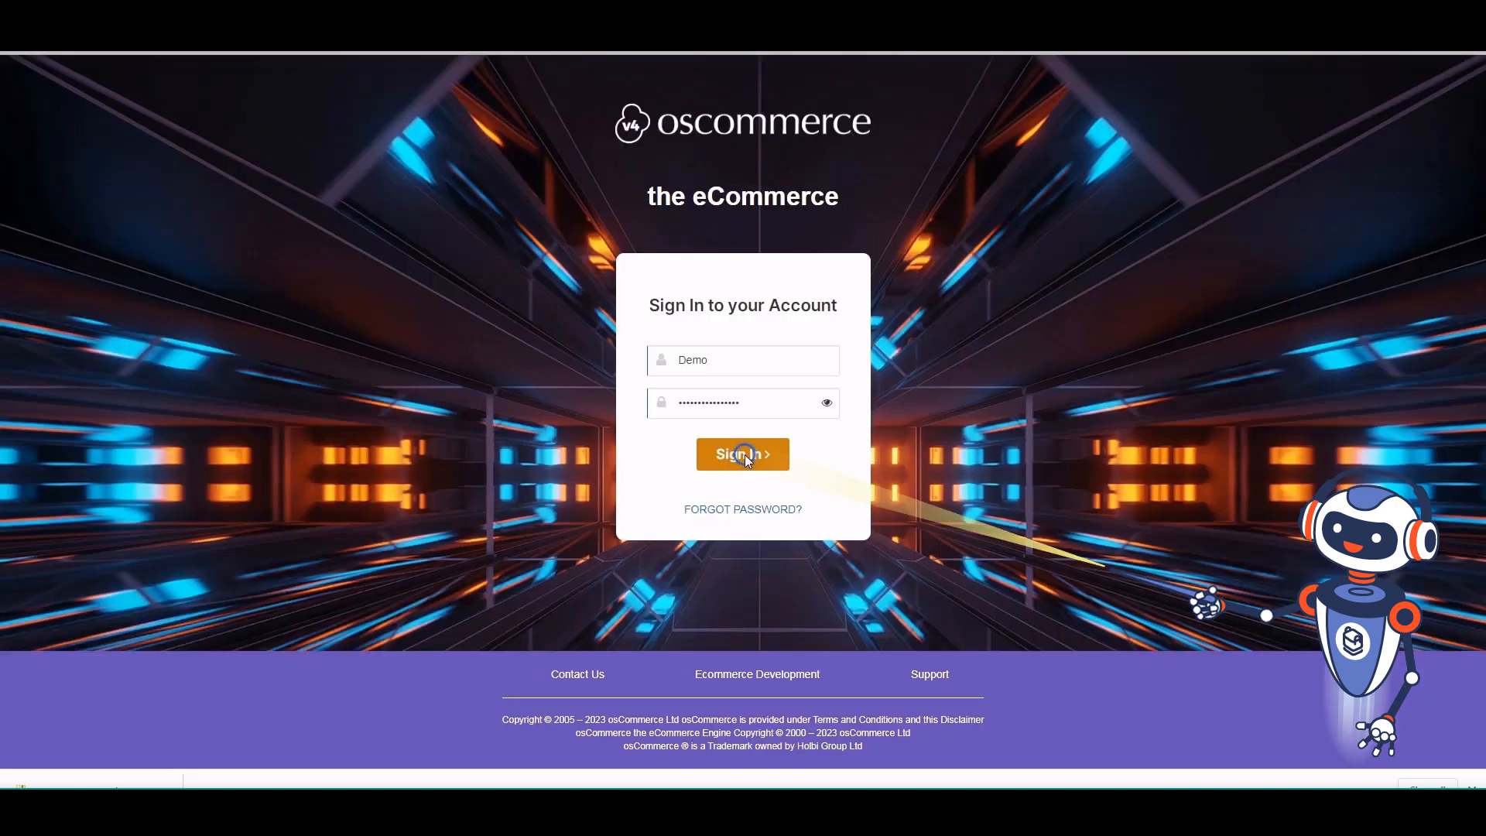
# - Sign in as Demo and view the dashboard's installation-directory warning
pyautogui.click(741, 453)
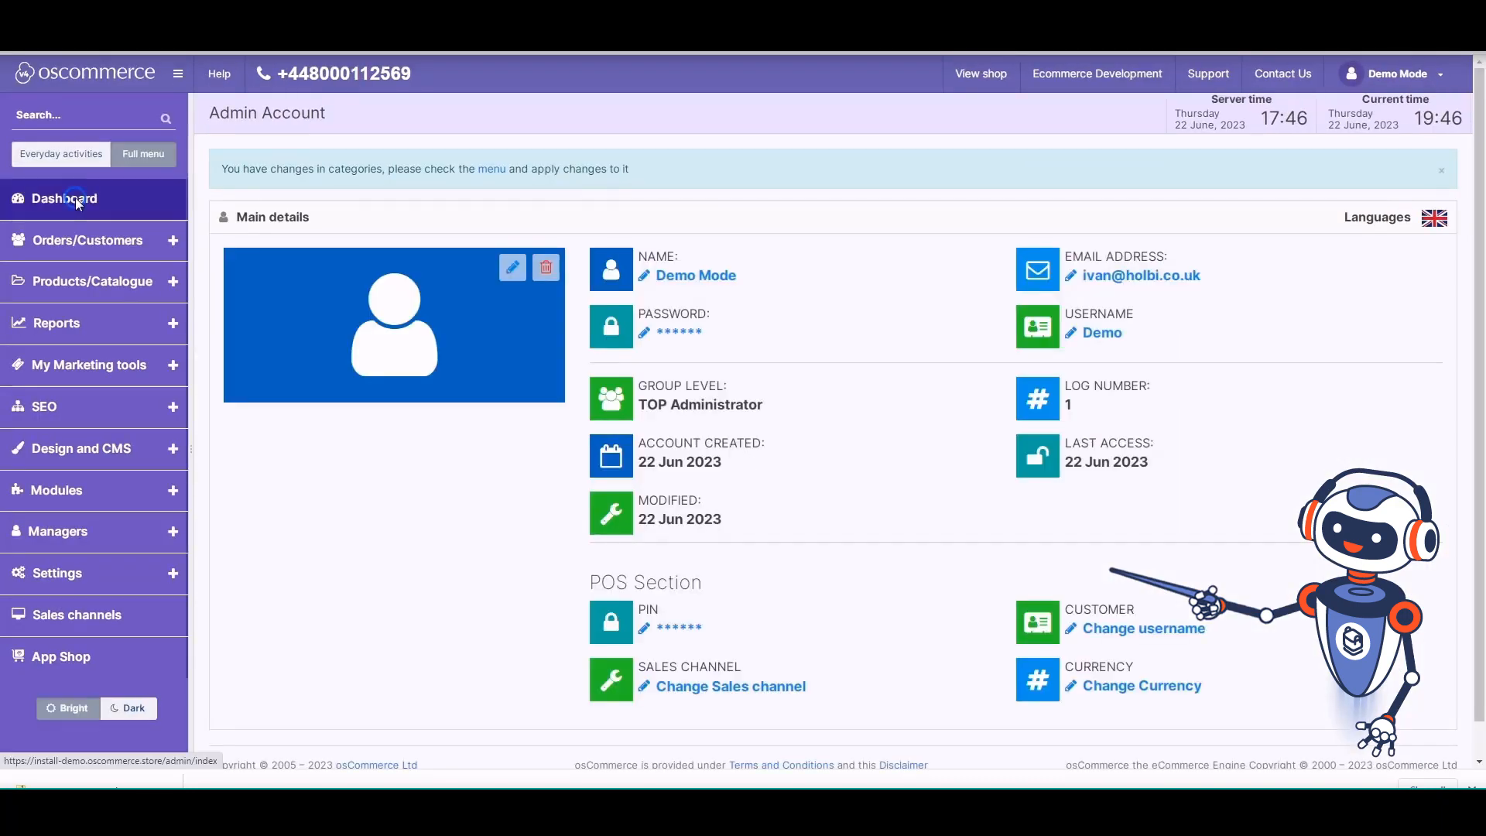
pyautogui.click(65, 198)
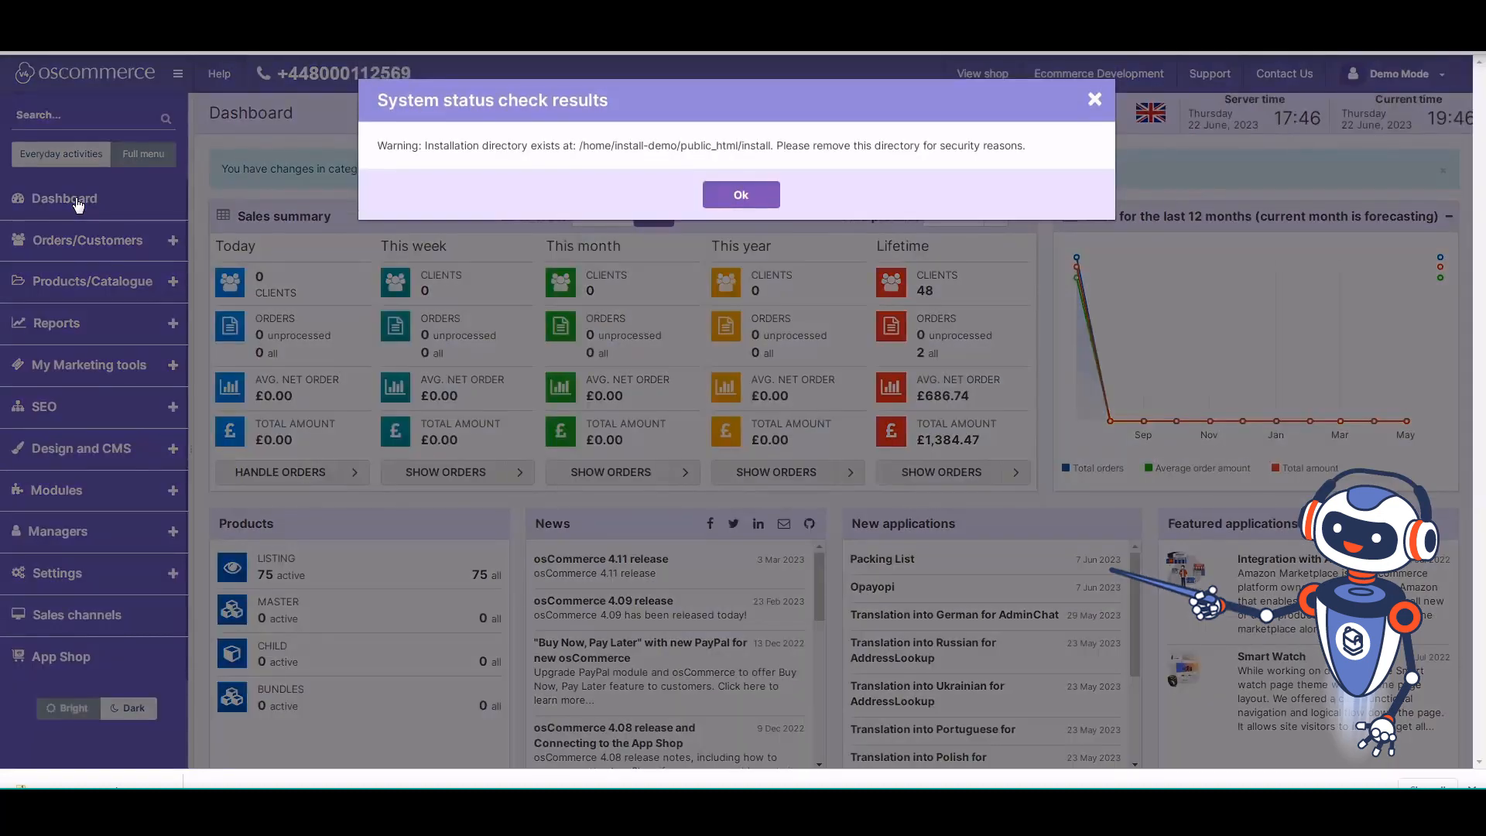
pyautogui.moveTo(729, 393)
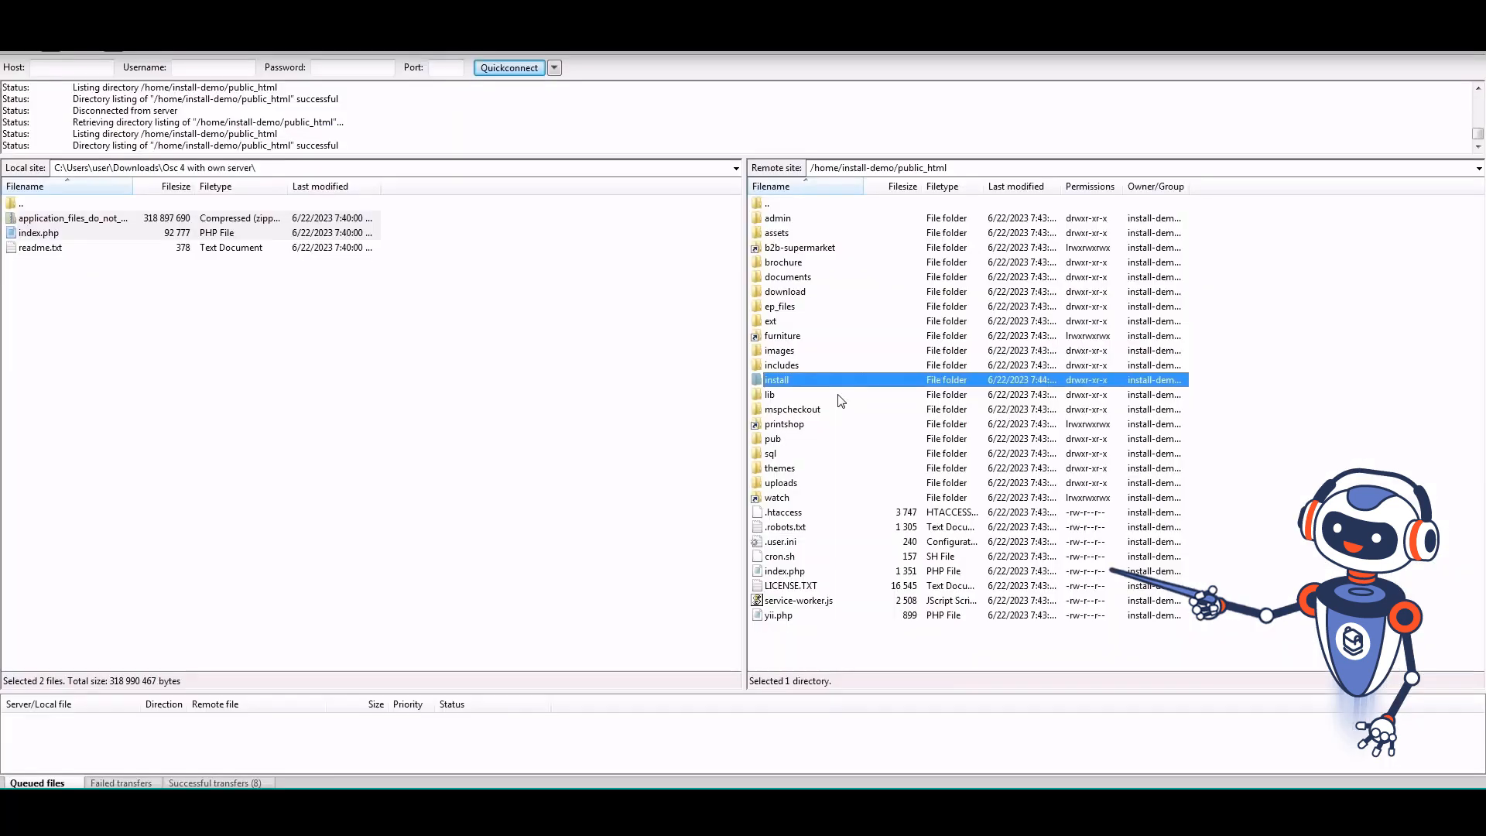
# - Delete the install folder from the server's public_html in the Remote site pane
pyautogui.rightClick(777, 380)
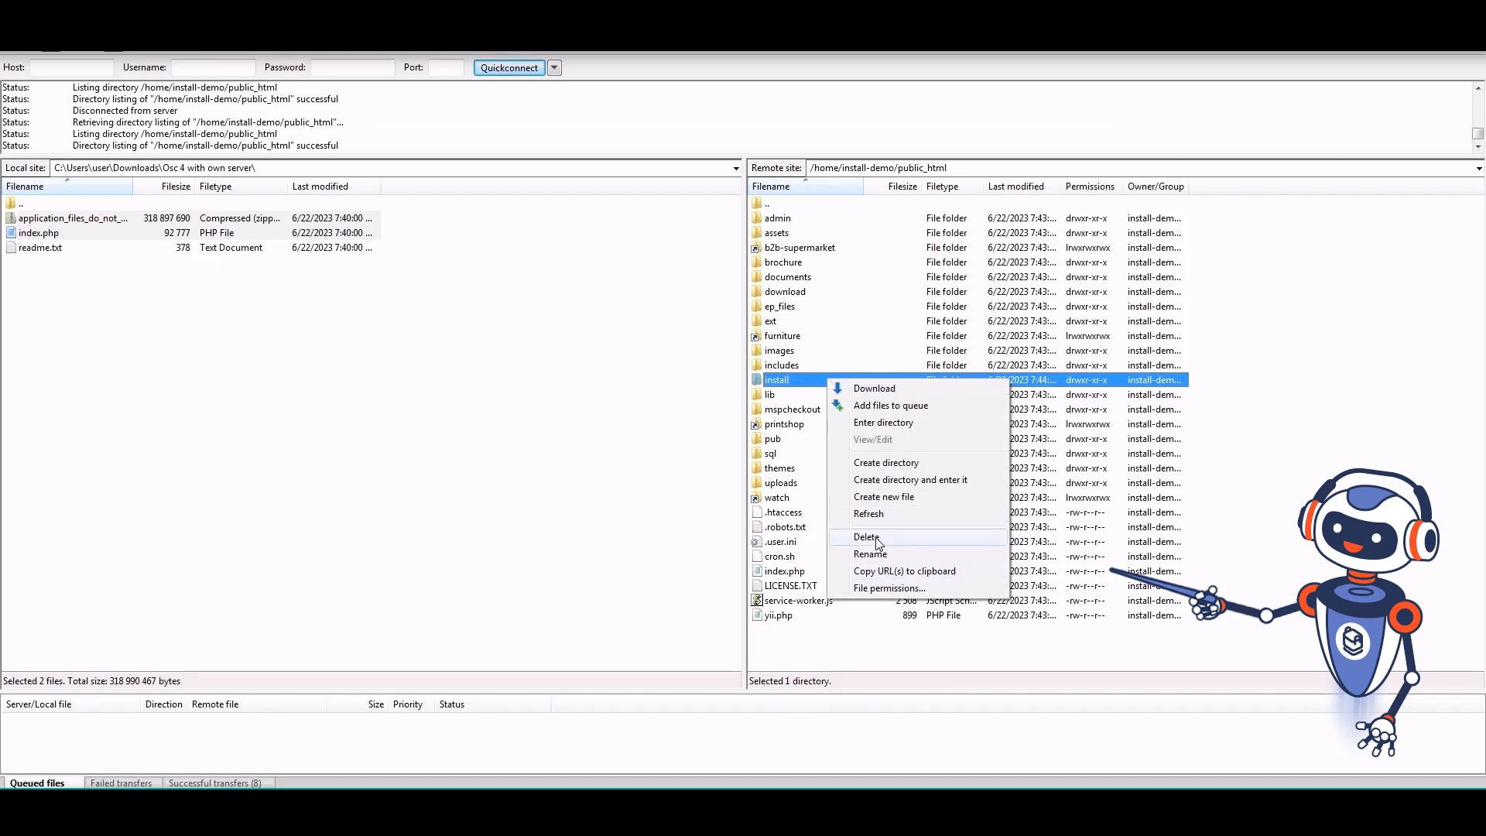
pyautogui.click(864, 537)
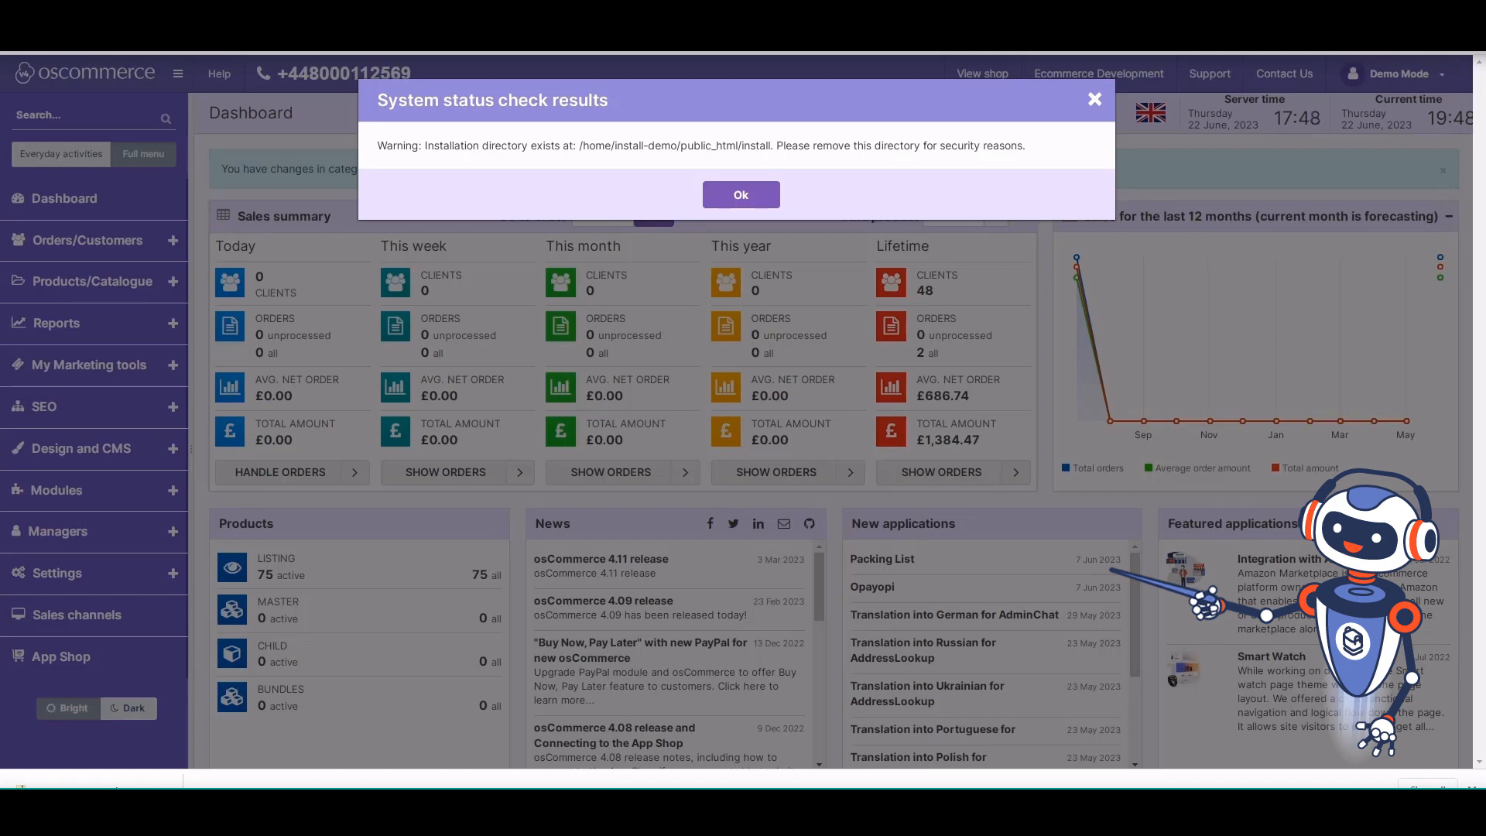
# - Dismiss the warning, list the five sales channels, then reach Themes under Design and CMS
pyautogui.click(740, 195)
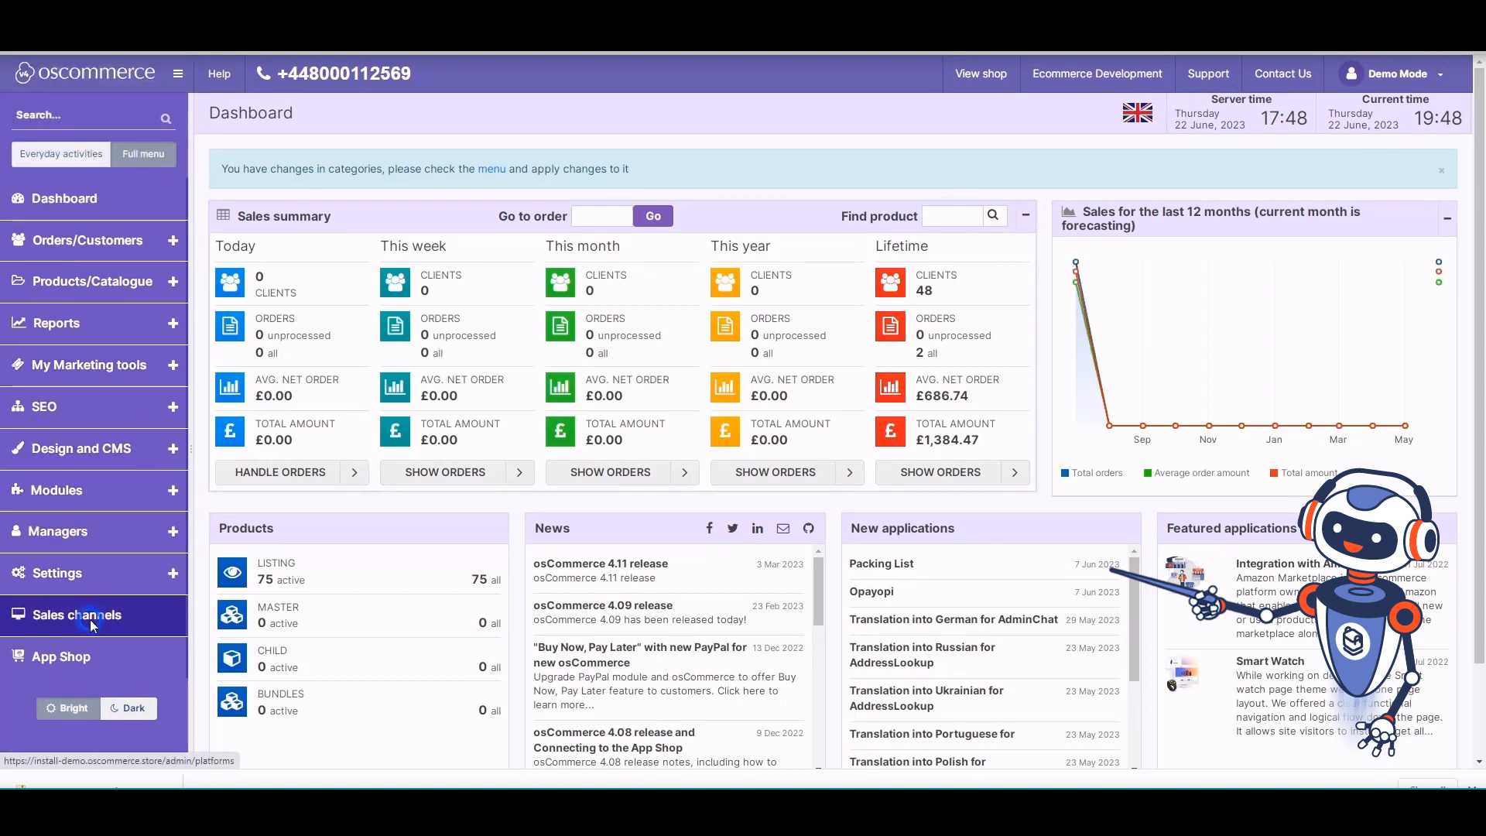
pyautogui.click(75, 615)
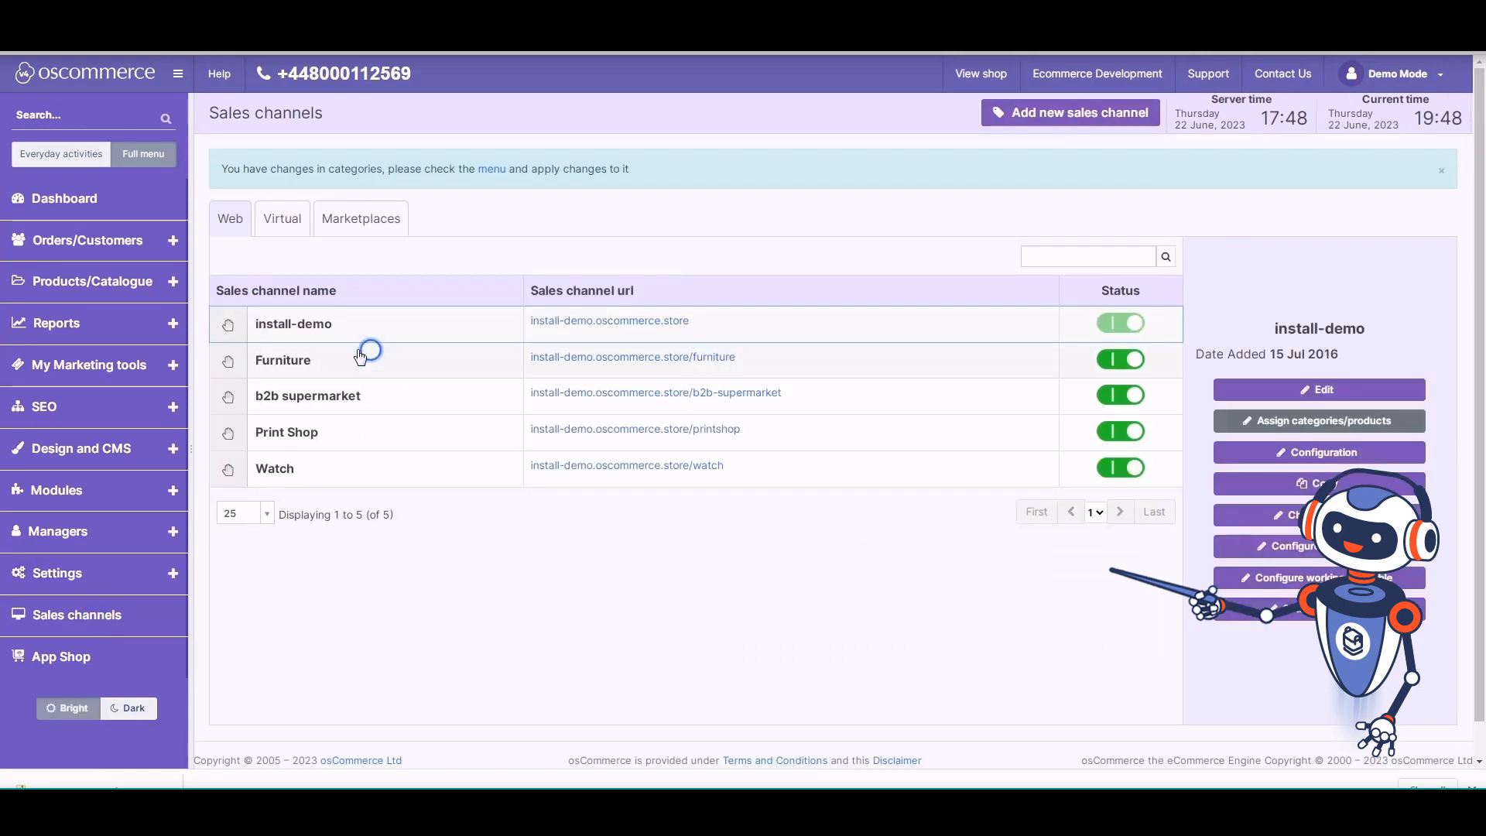
pyautogui.moveTo(339, 375)
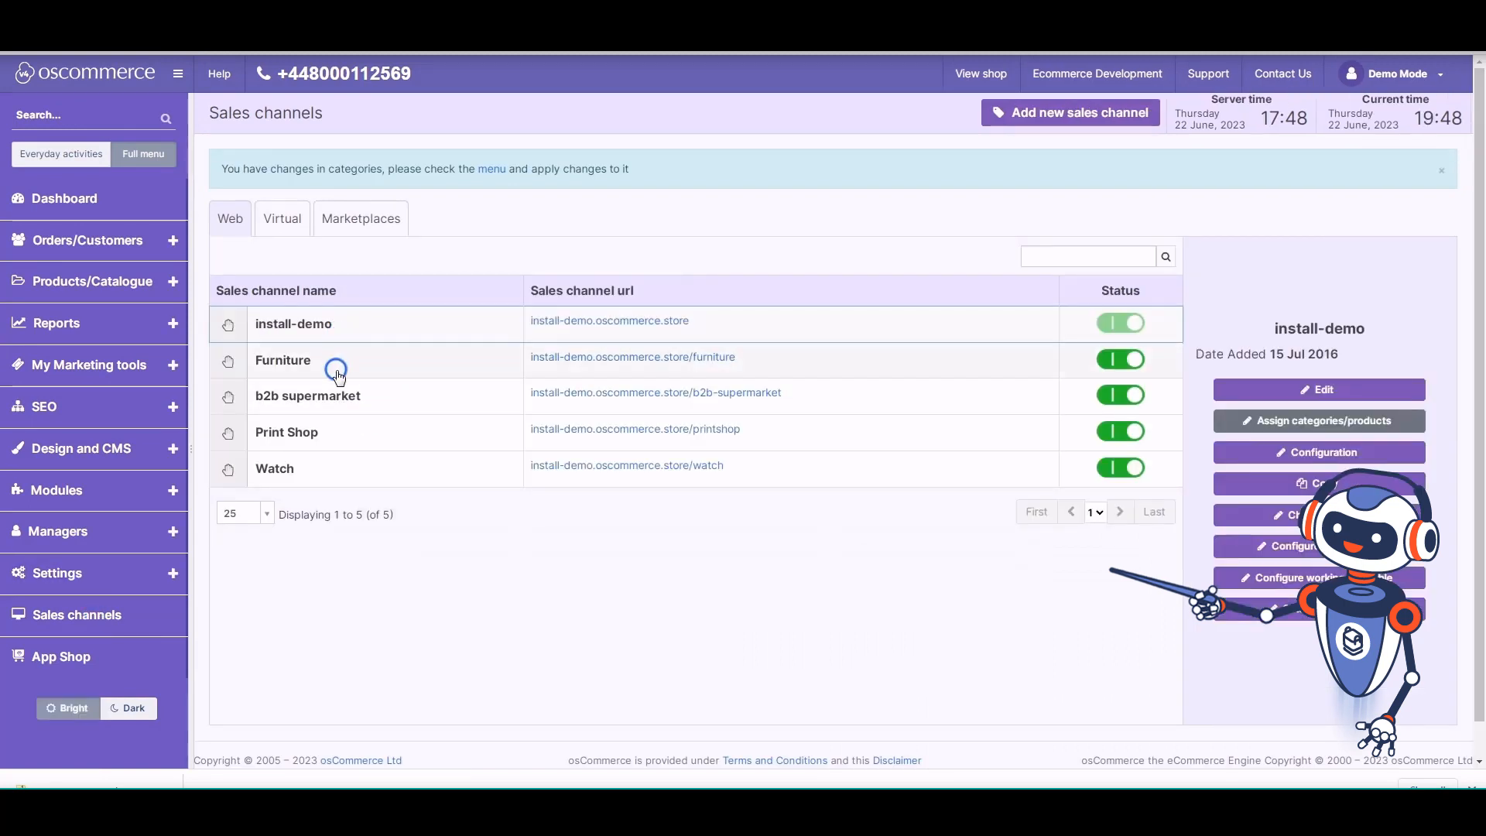
pyautogui.click(81, 449)
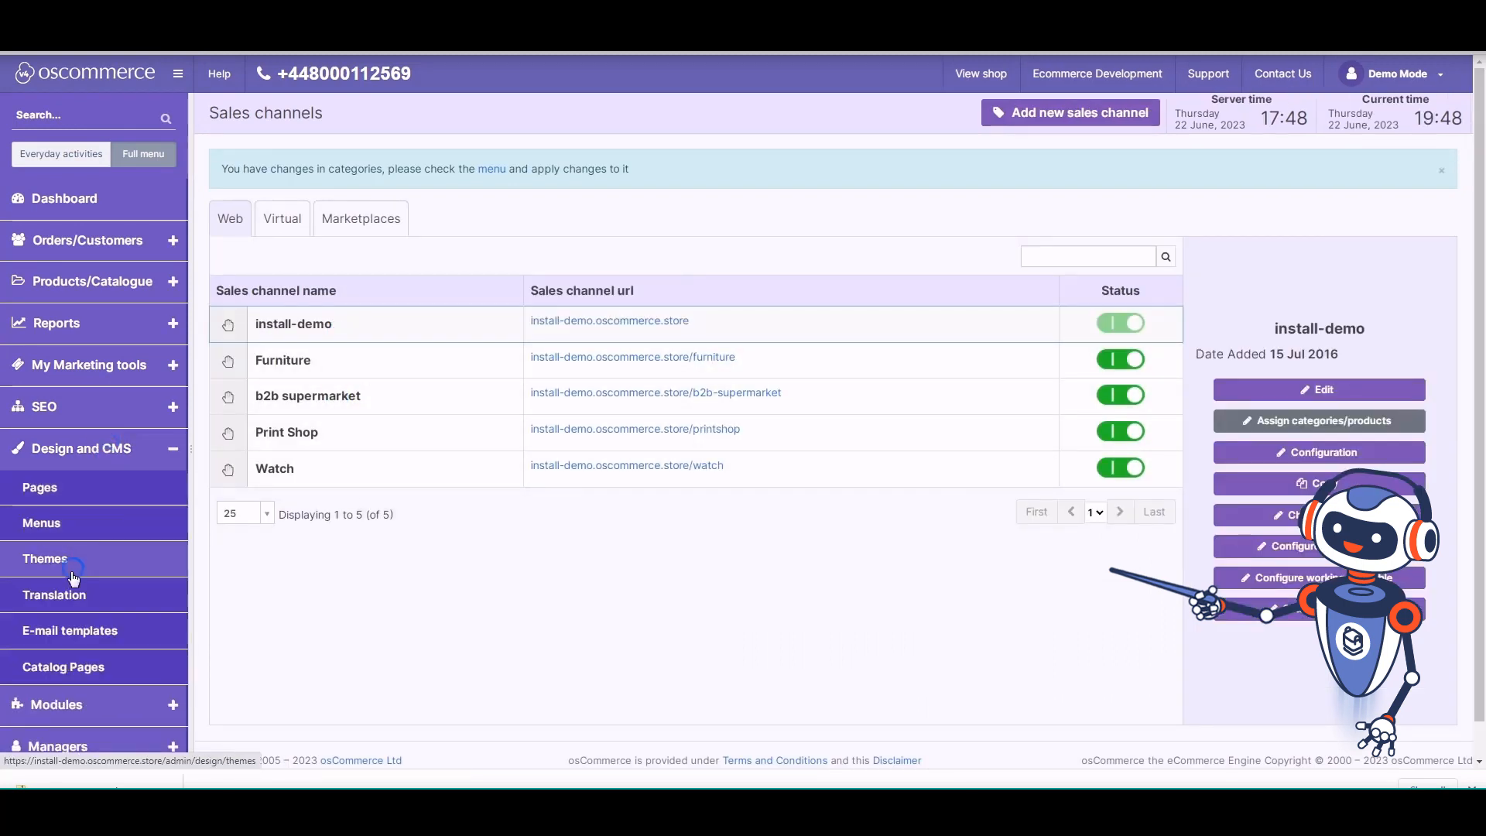
pyautogui.click(45, 558)
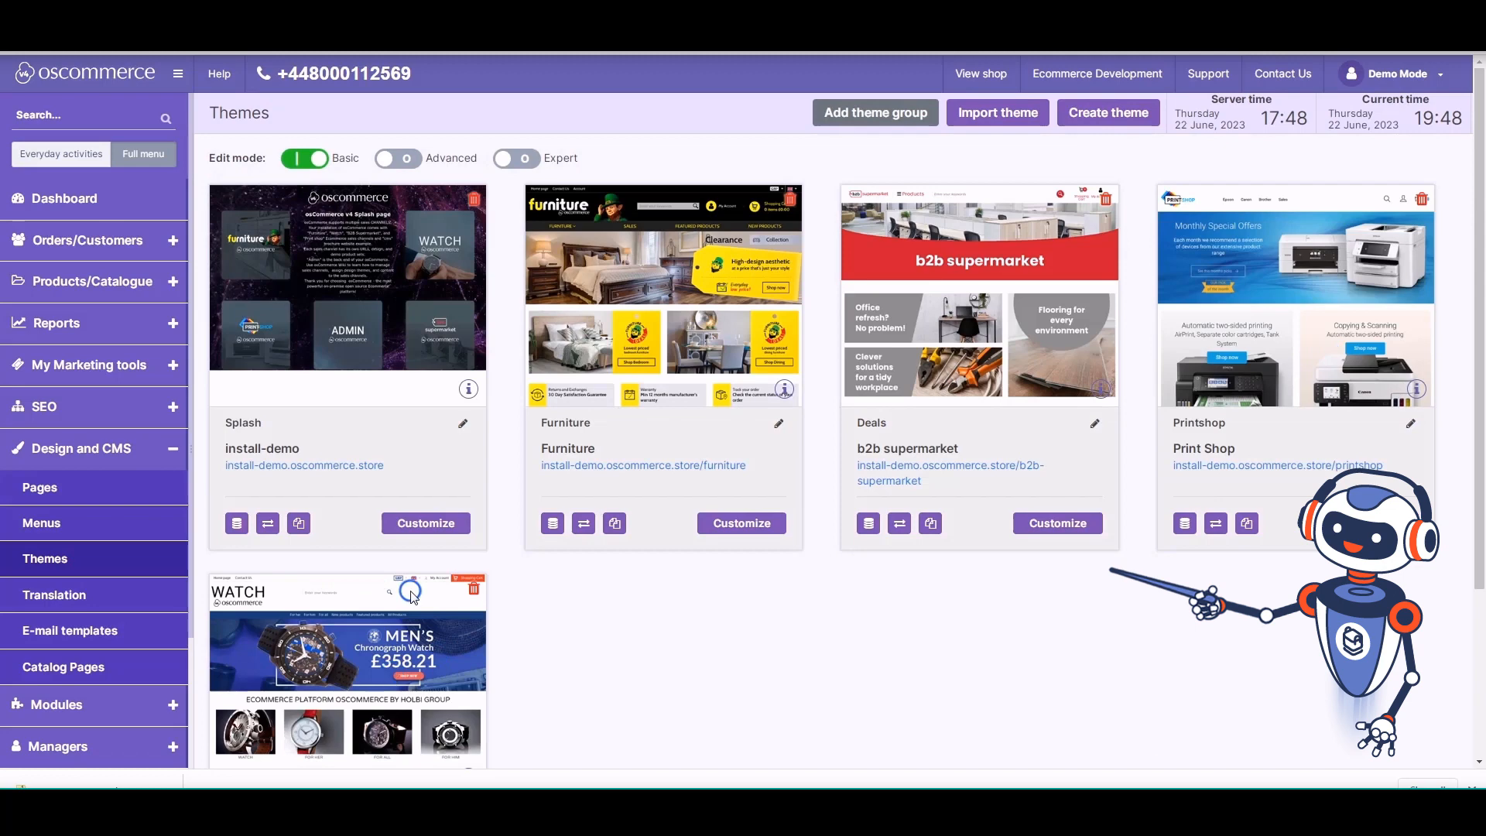
# - Scroll the Themes page to reveal the fifth theme, Watch, tied to /watch
pyautogui.scroll(-3)
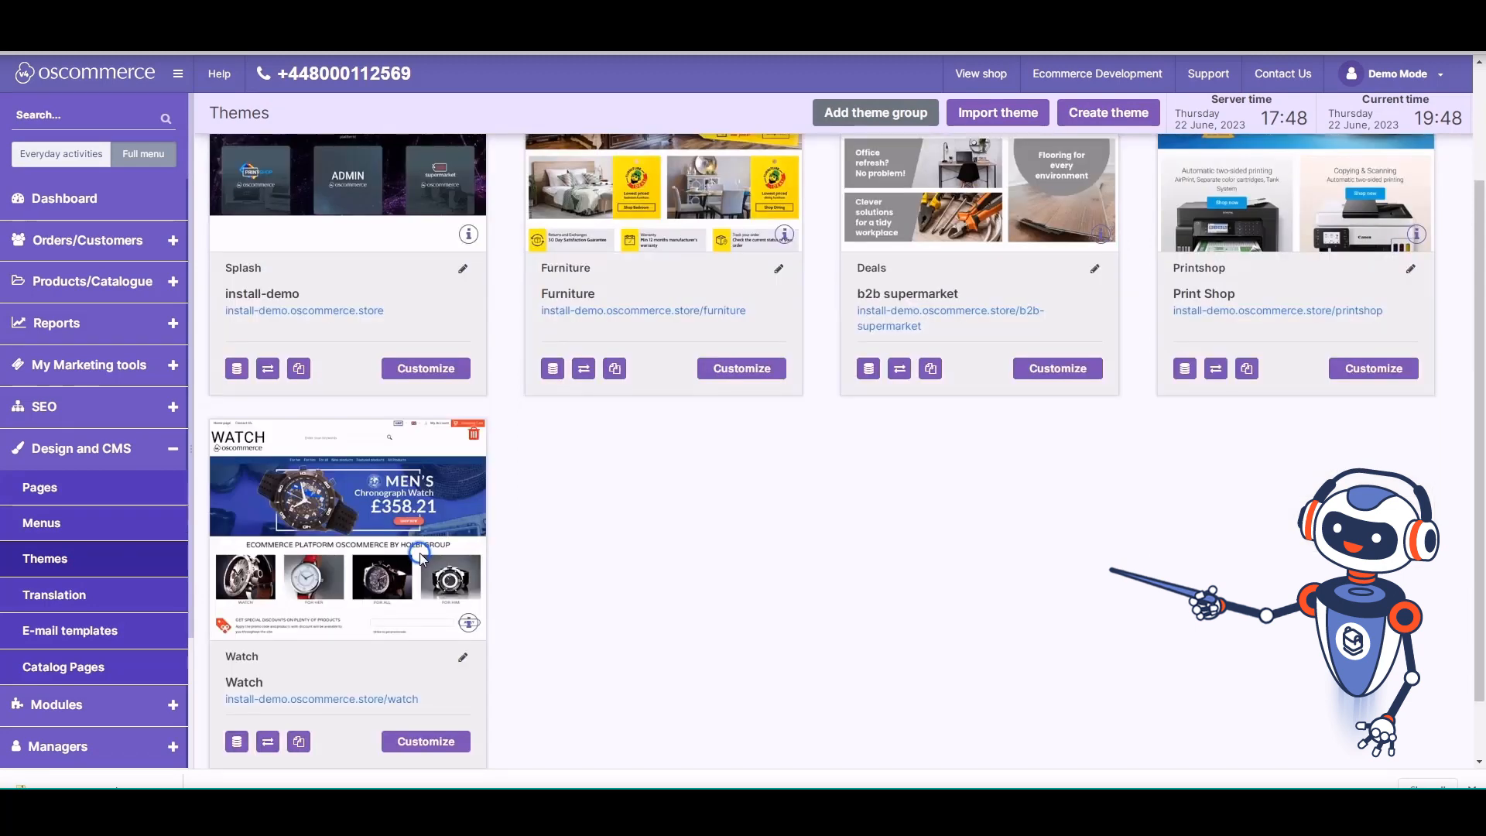